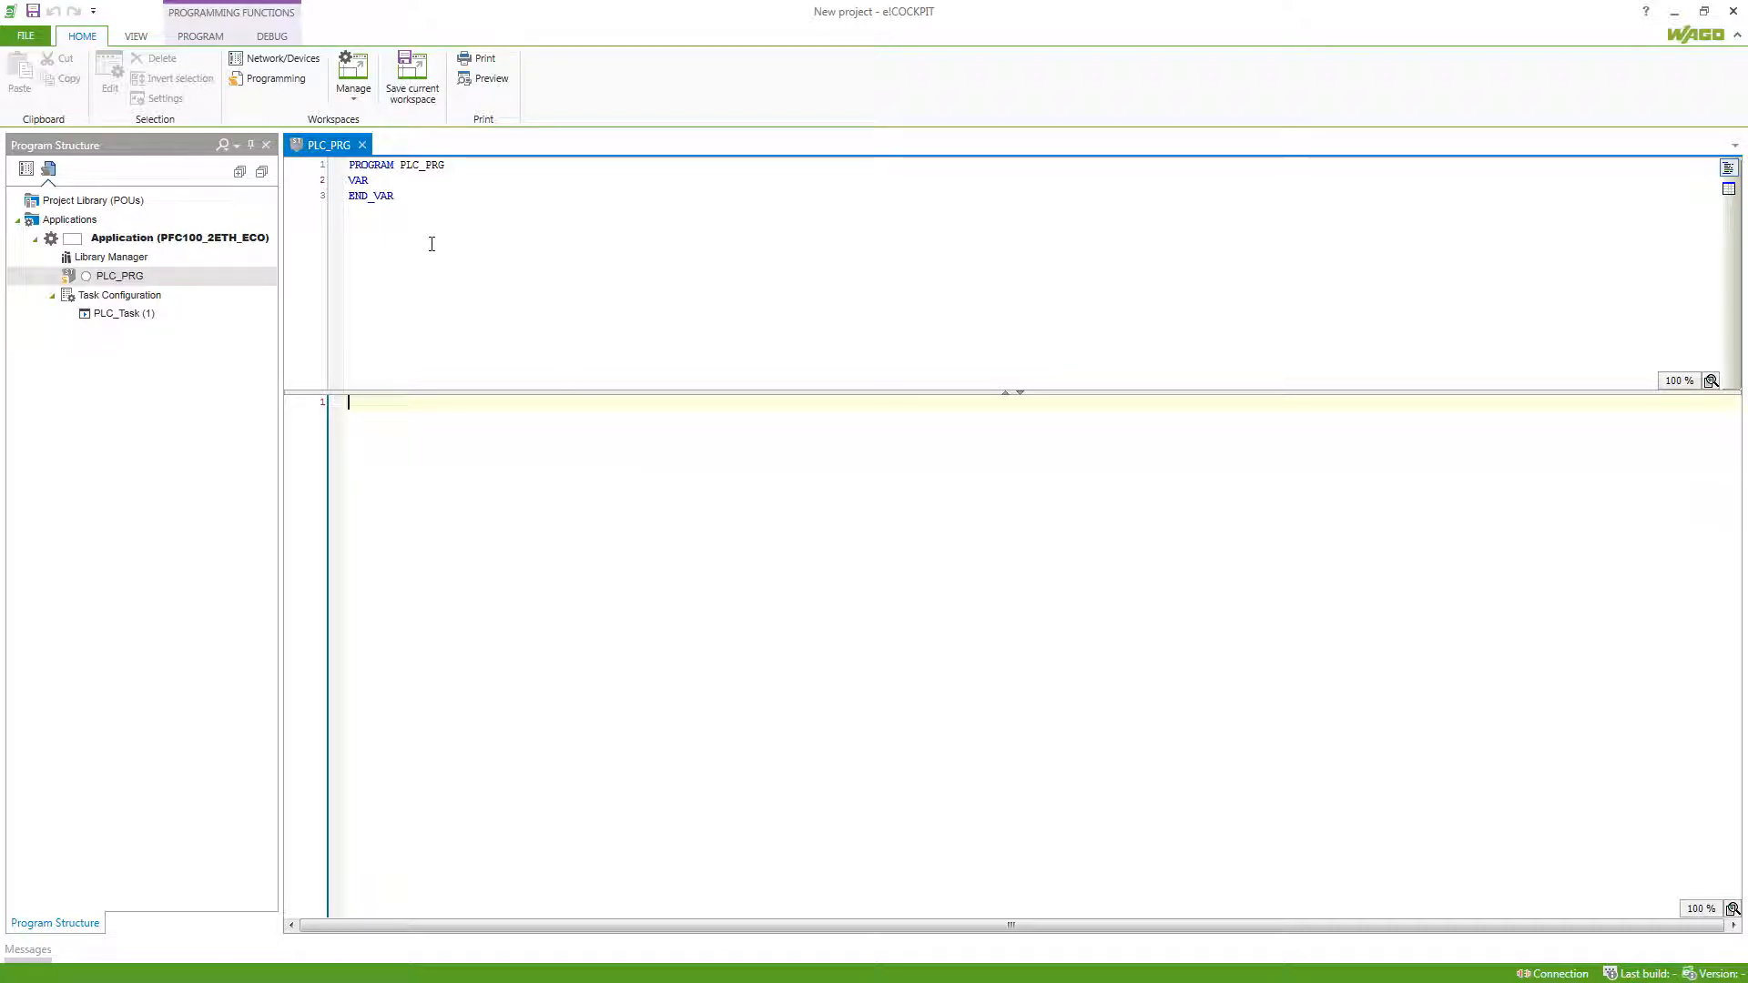
pyautogui.moveTo(437, 229)
pyautogui.write('st')
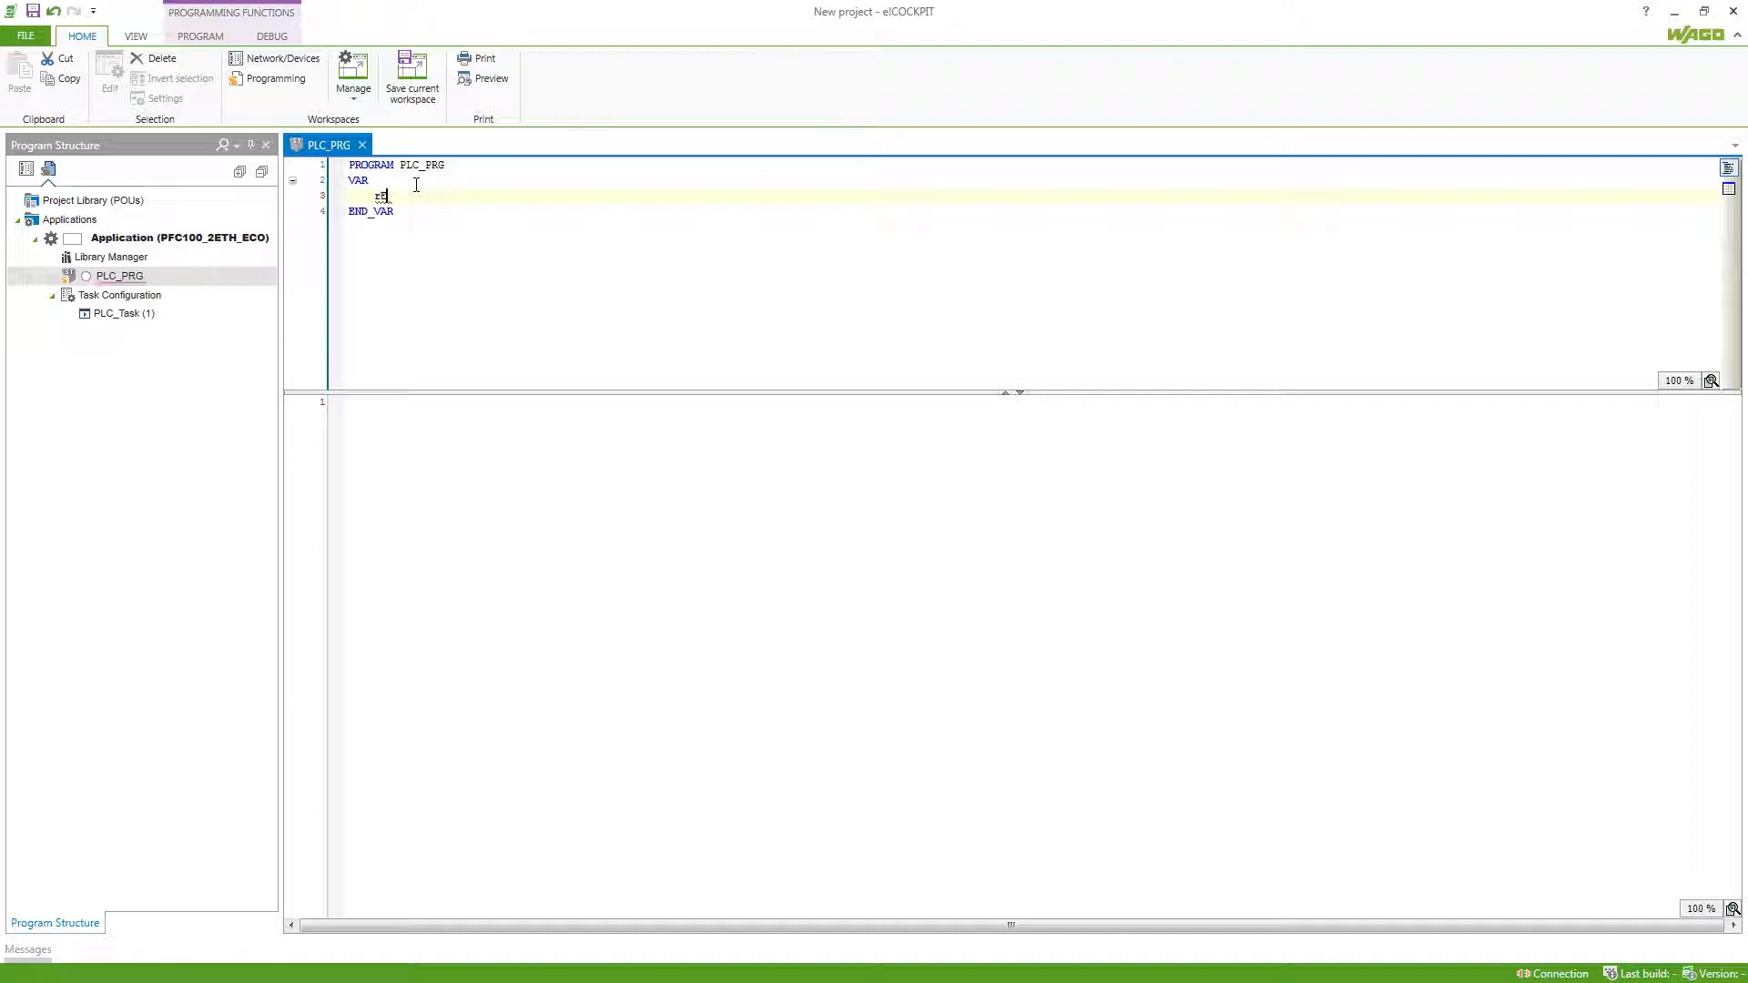
# Declare 'rEnergy : REAL;' in the PLC_PRG declaration section
pyautogui.write('rEnergy :')
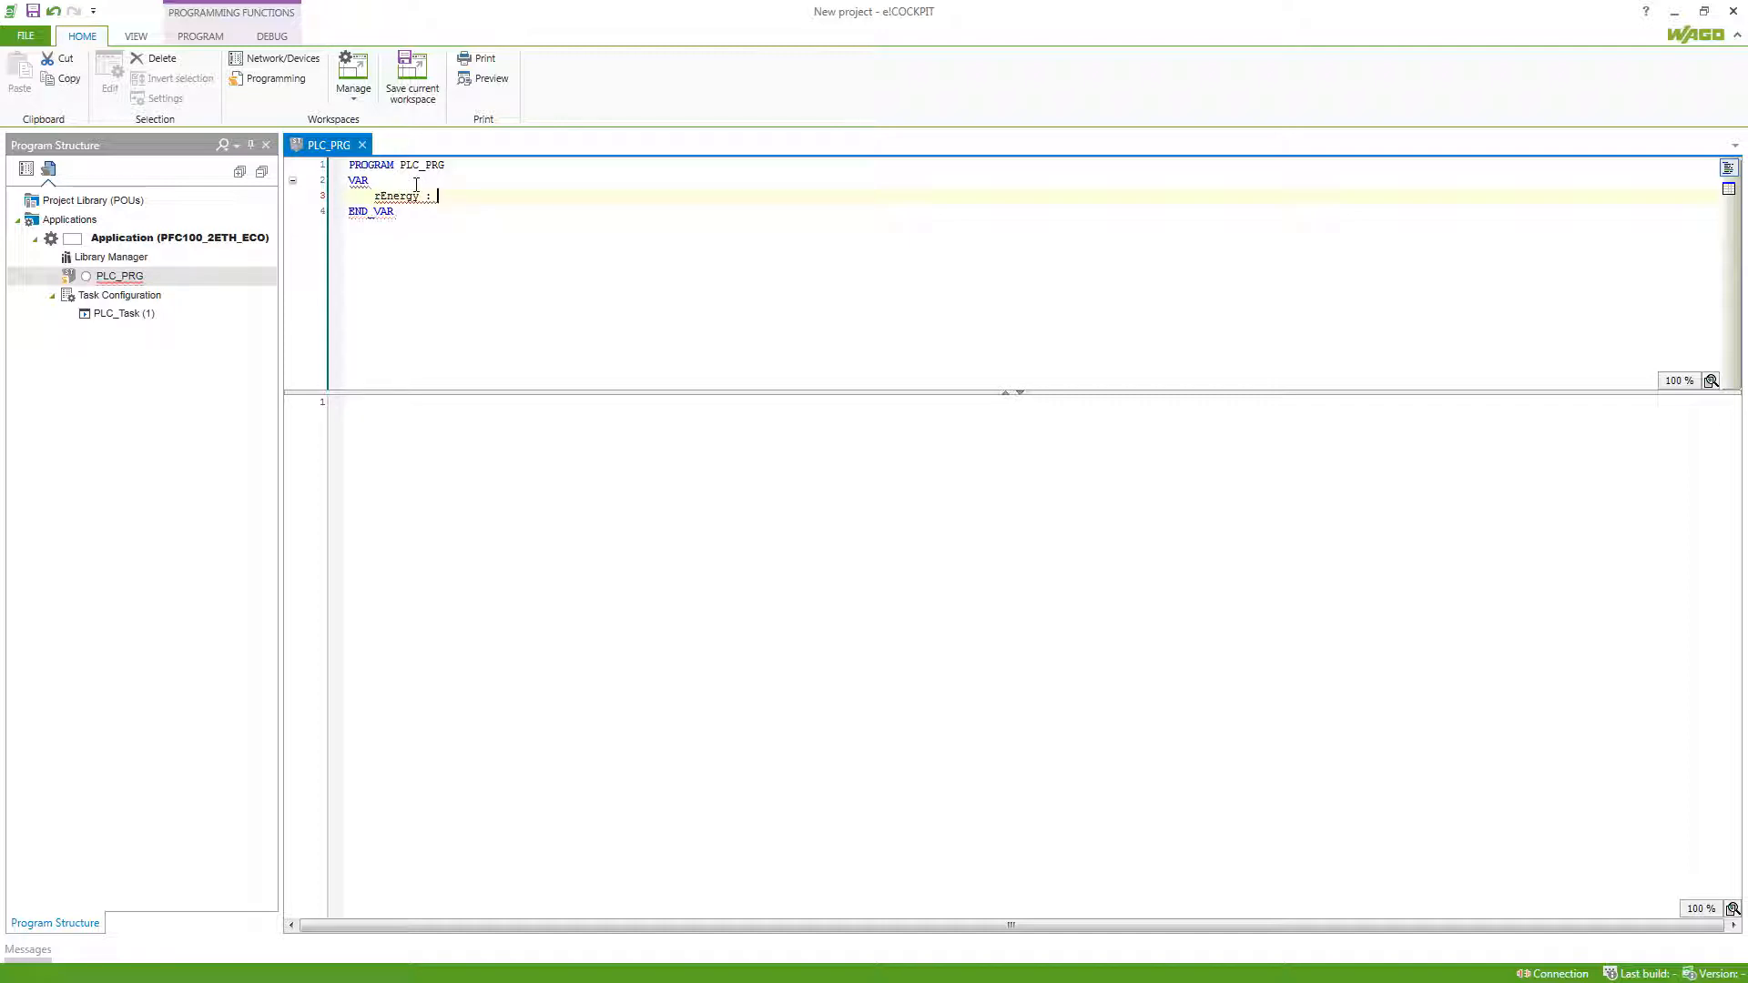
pyautogui.write('REAL')
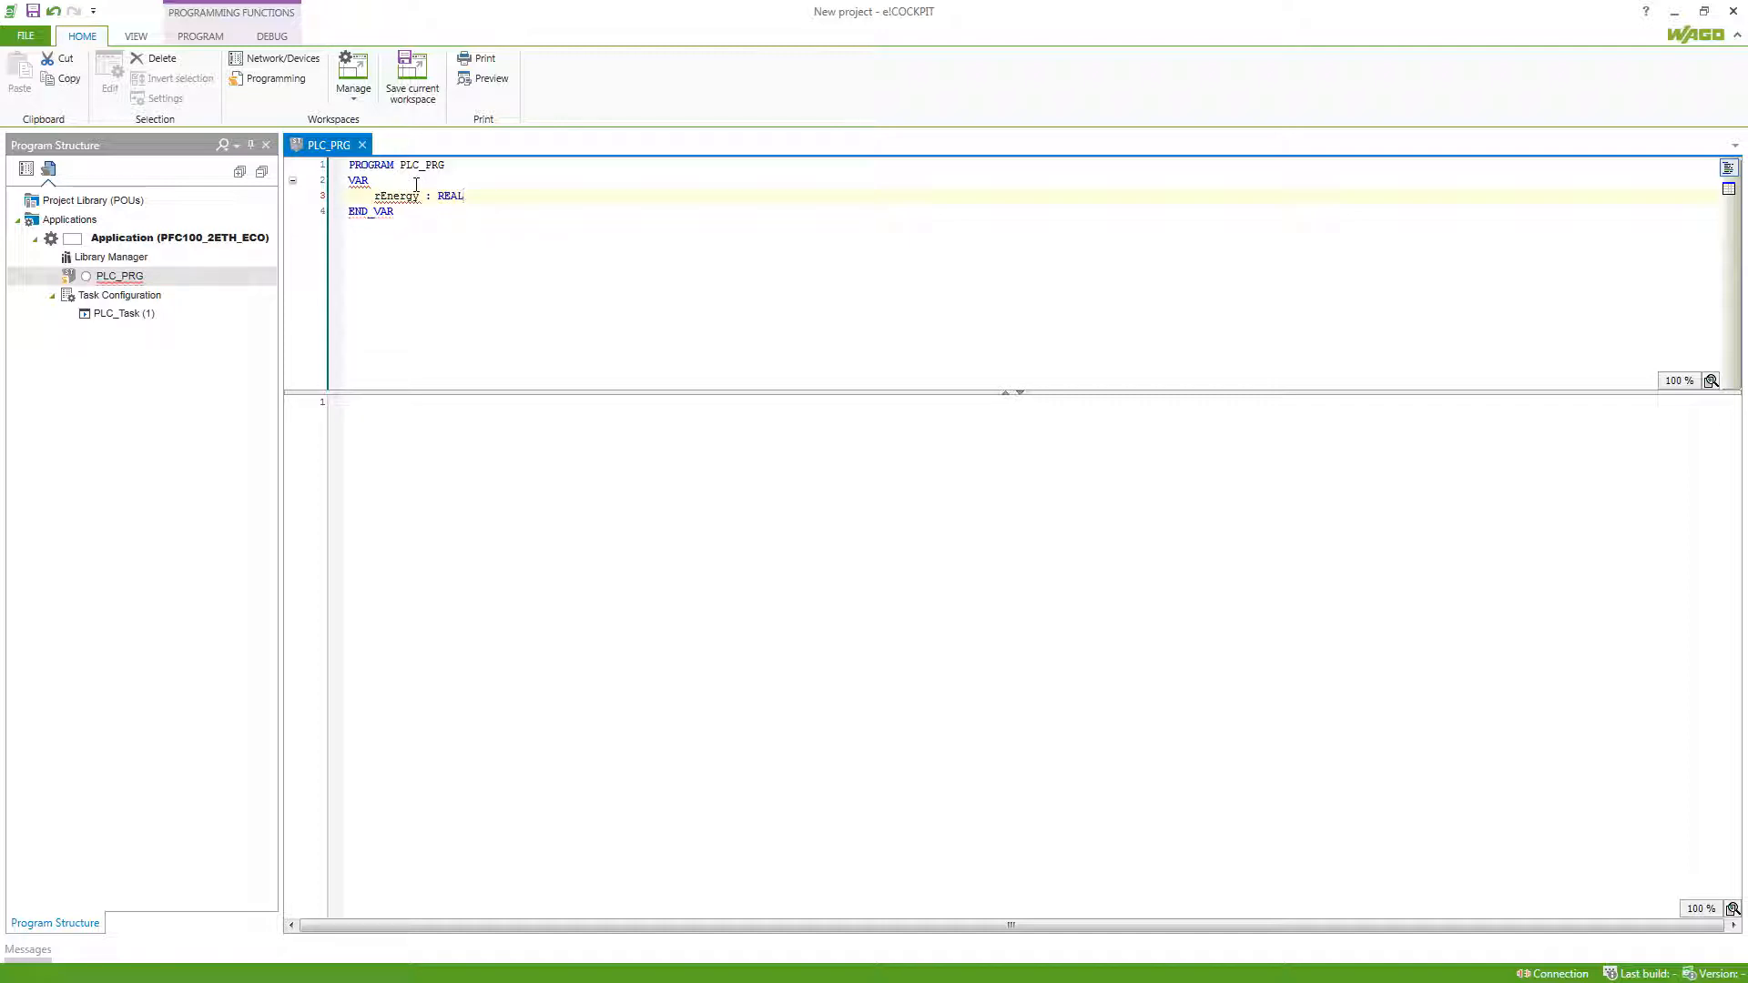
pyautogui.write(';')
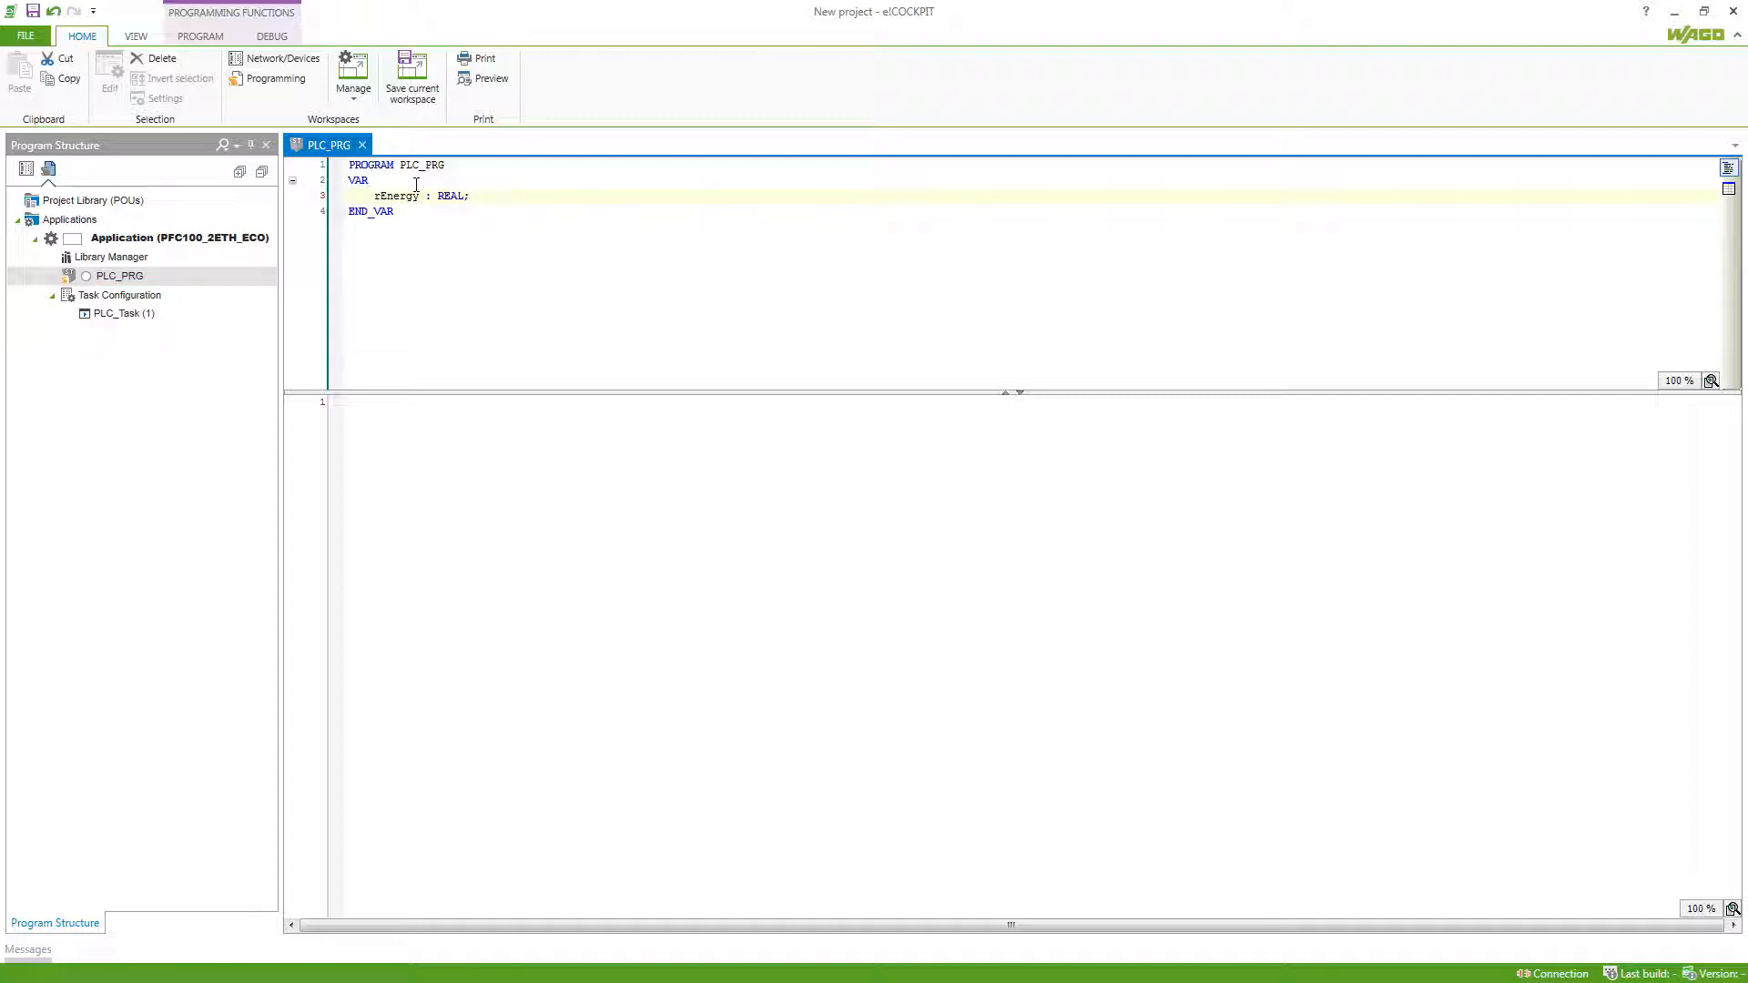
pyautogui.moveTo(383, 195)
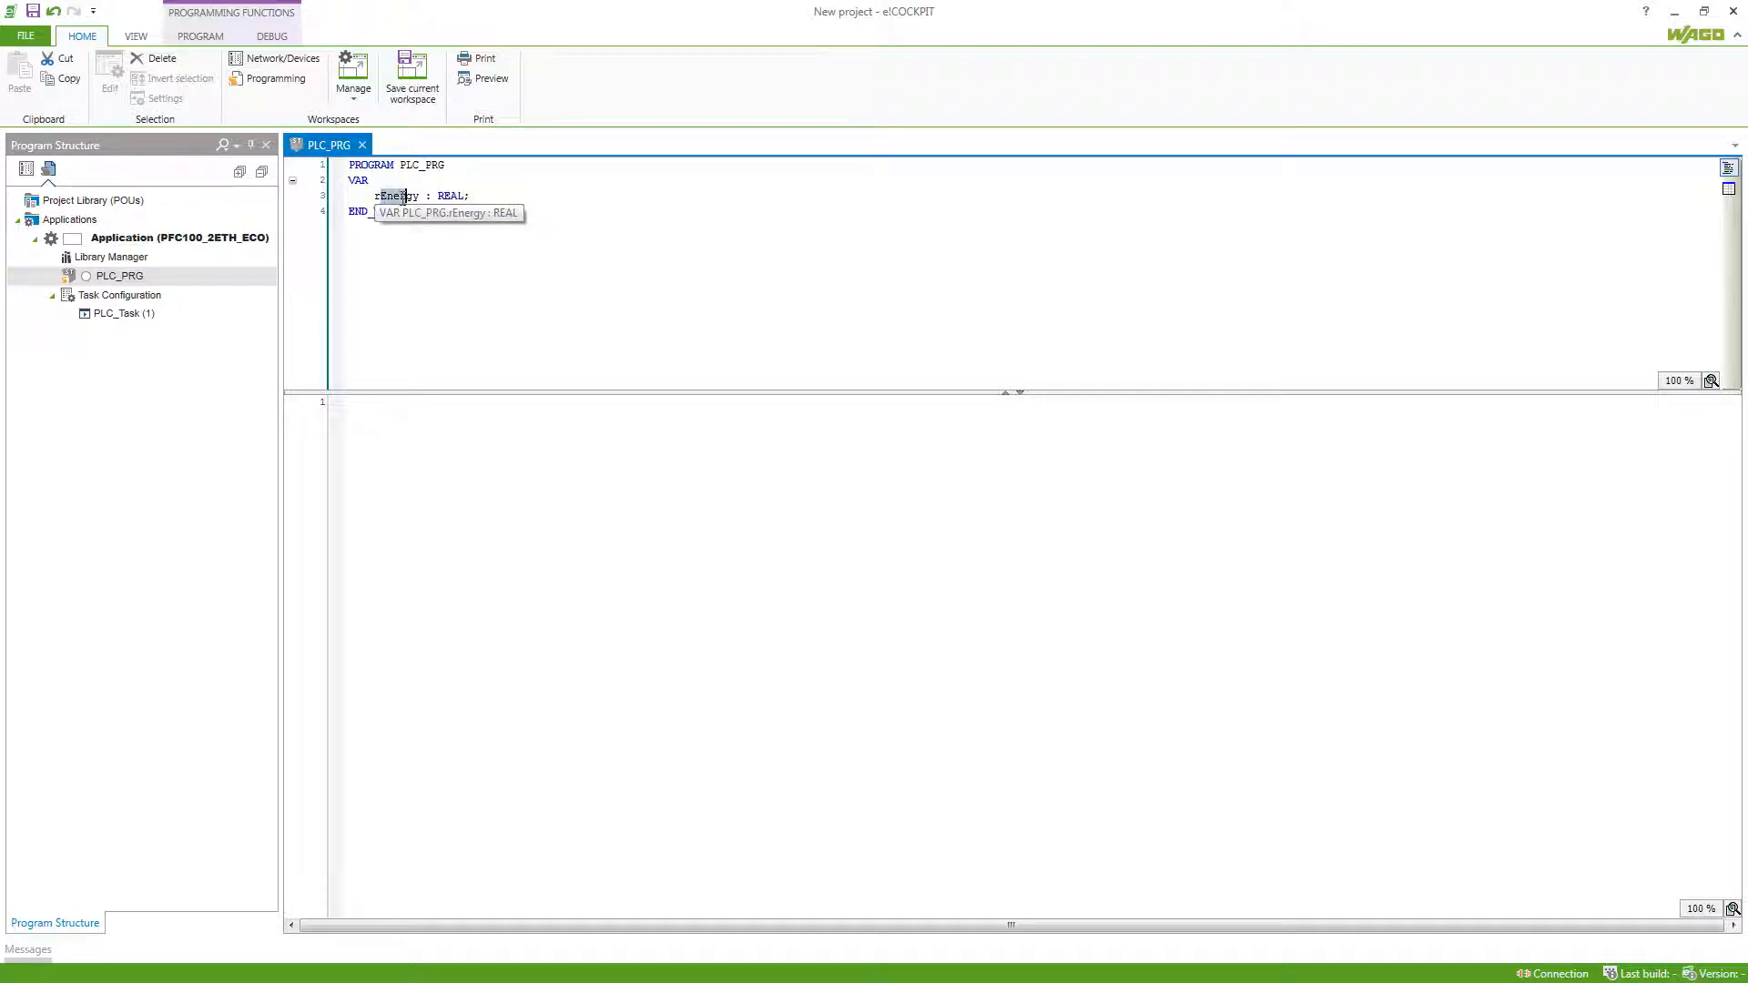
pyautogui.click(441, 219)
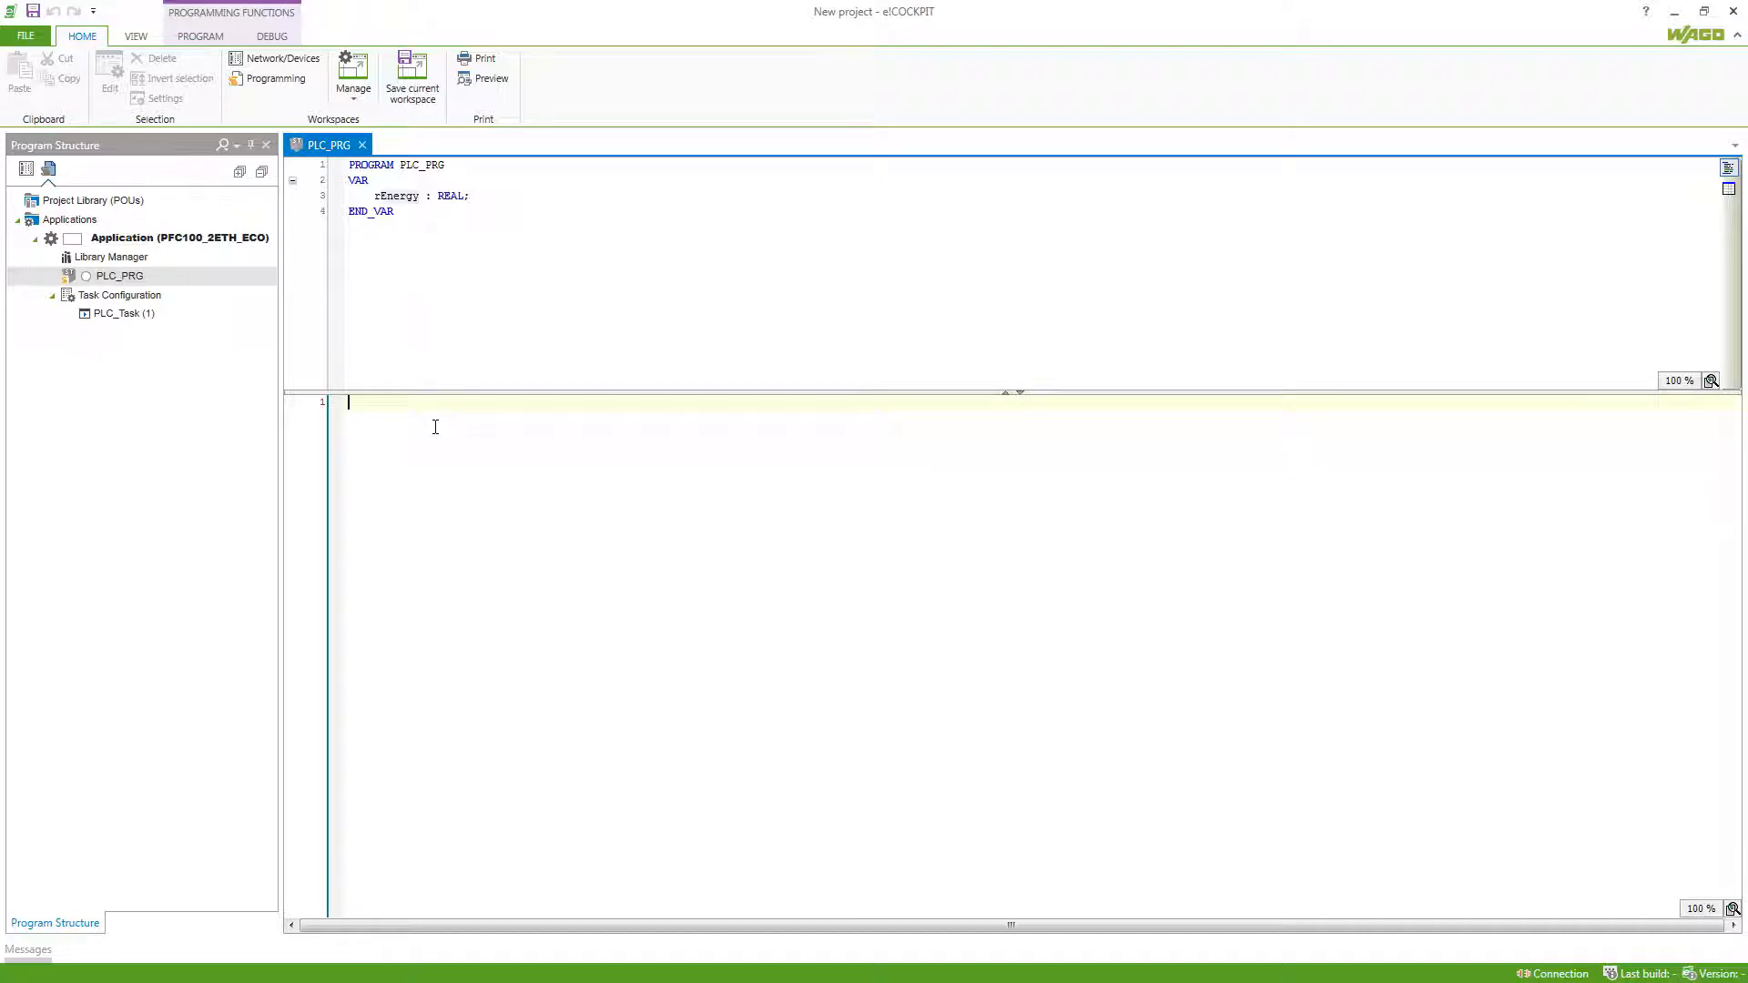
# Write the statement 'rTemp := rEnergy;' in the PLC_PRG implementation
pyautogui.write('r')
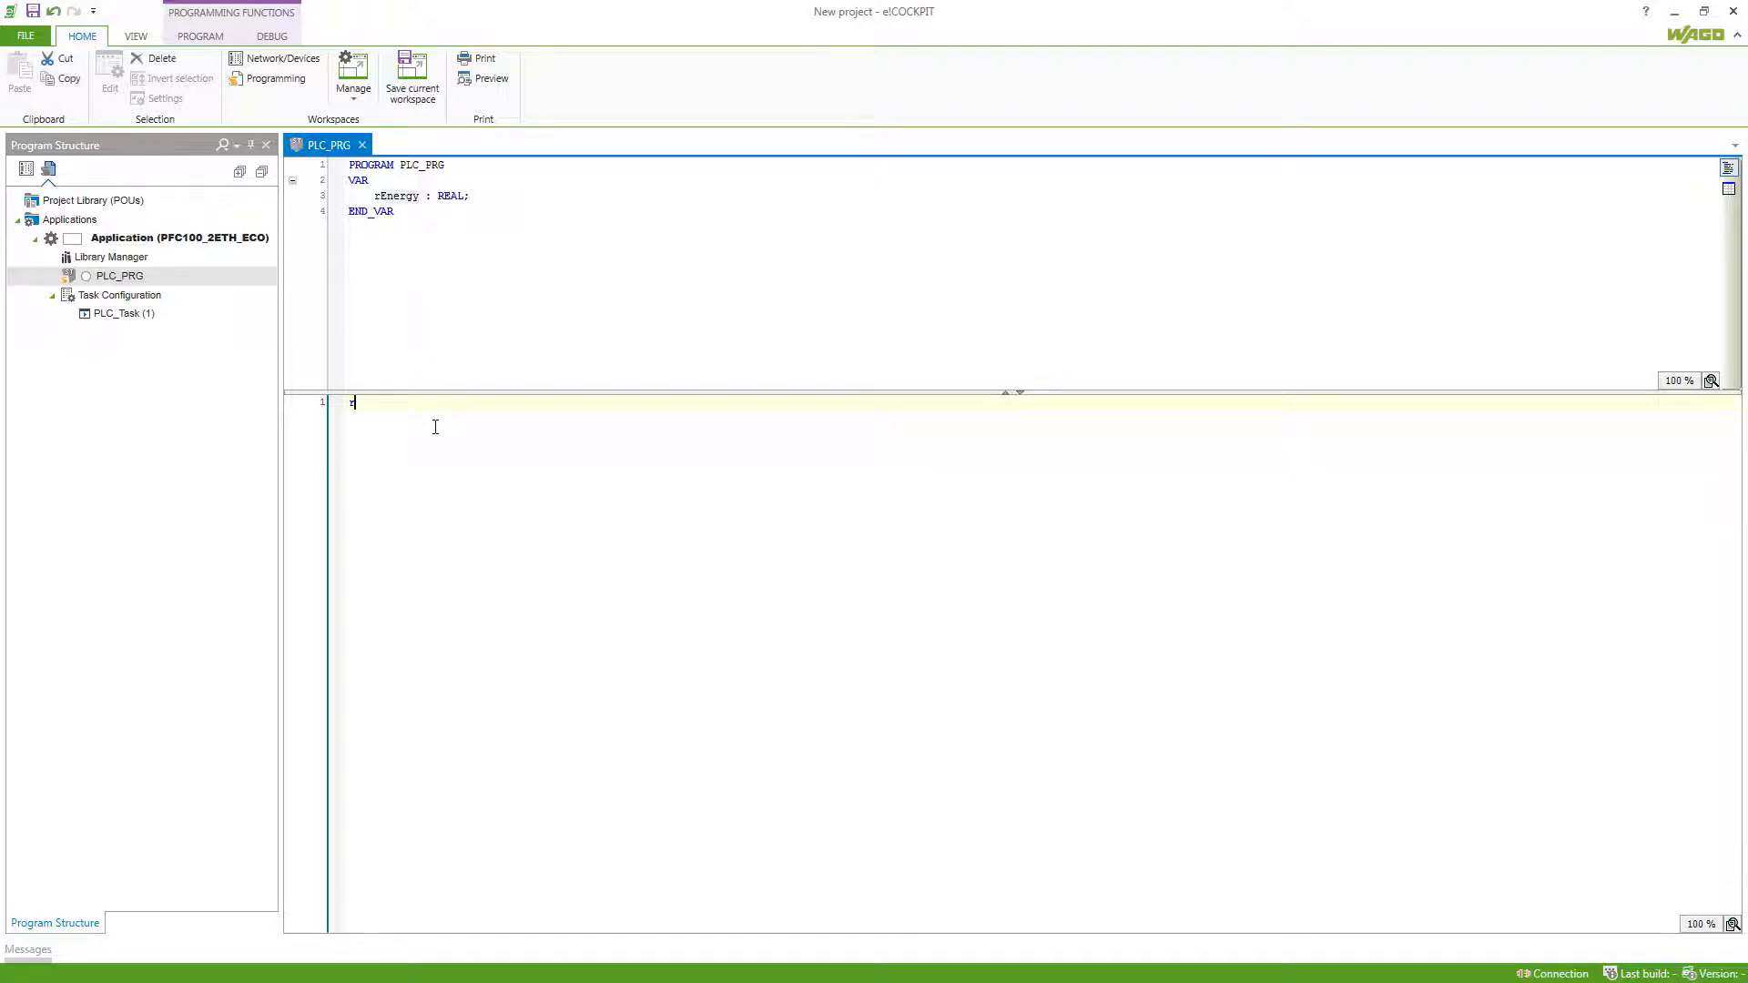
pyautogui.write('rTemp')
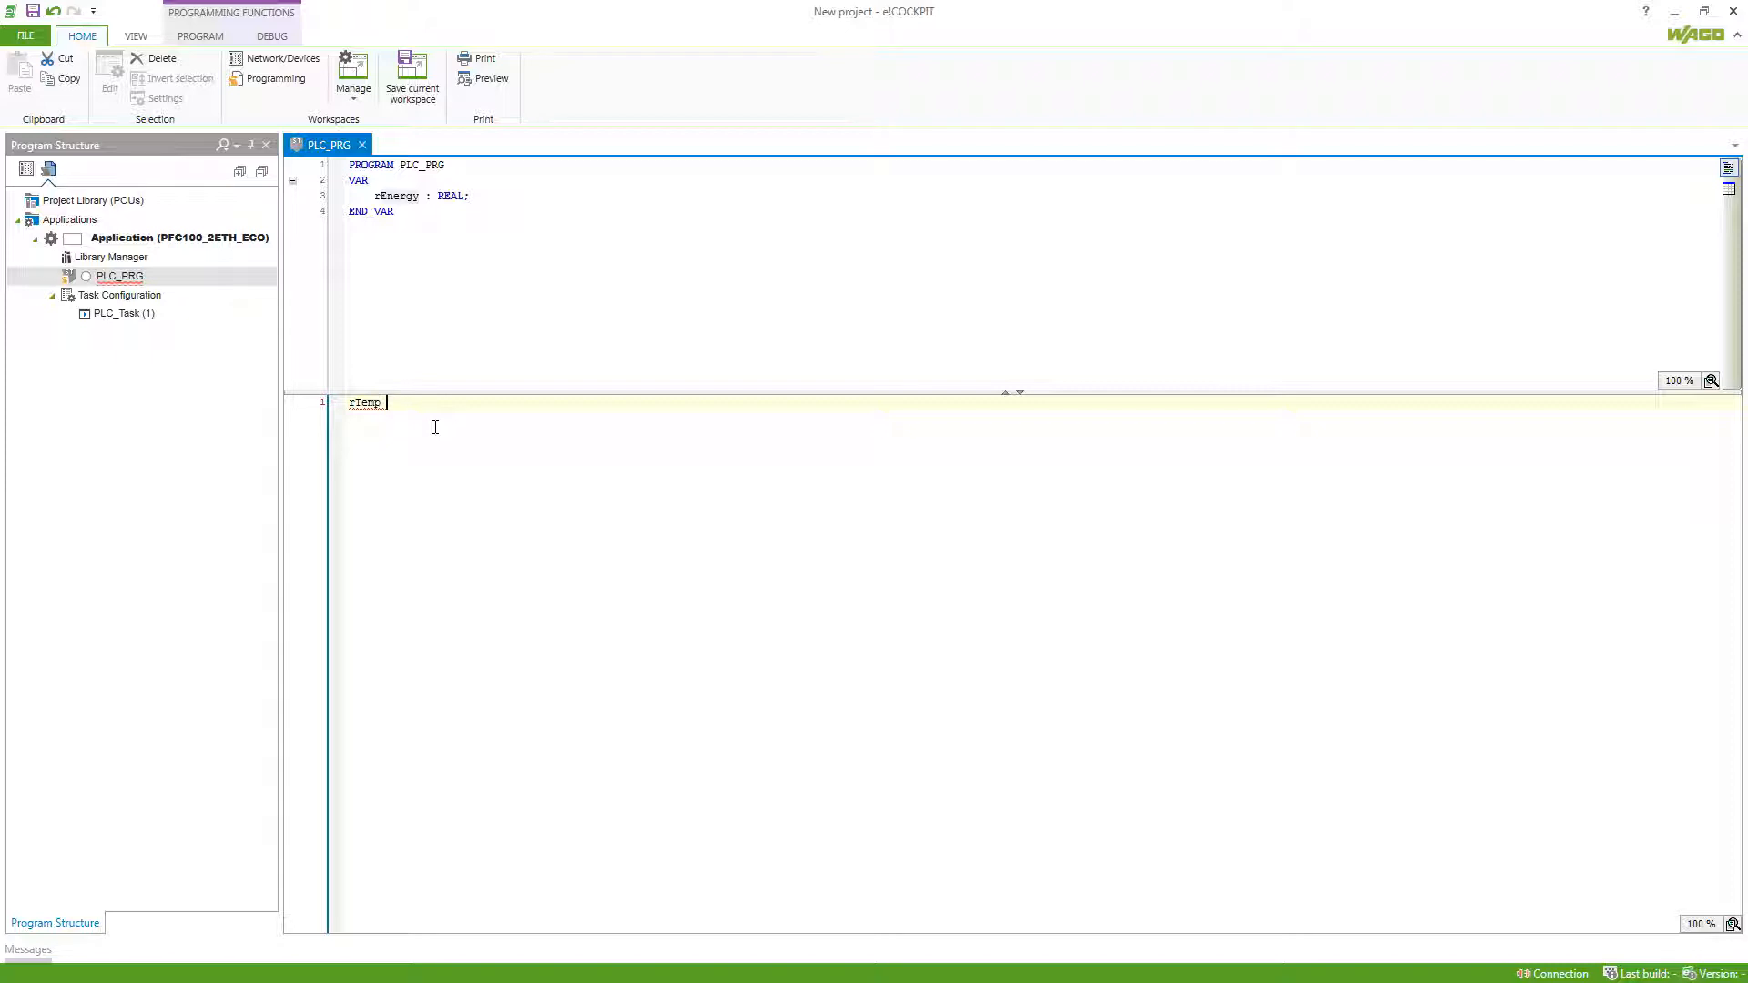
pyautogui.write(':= rEne')
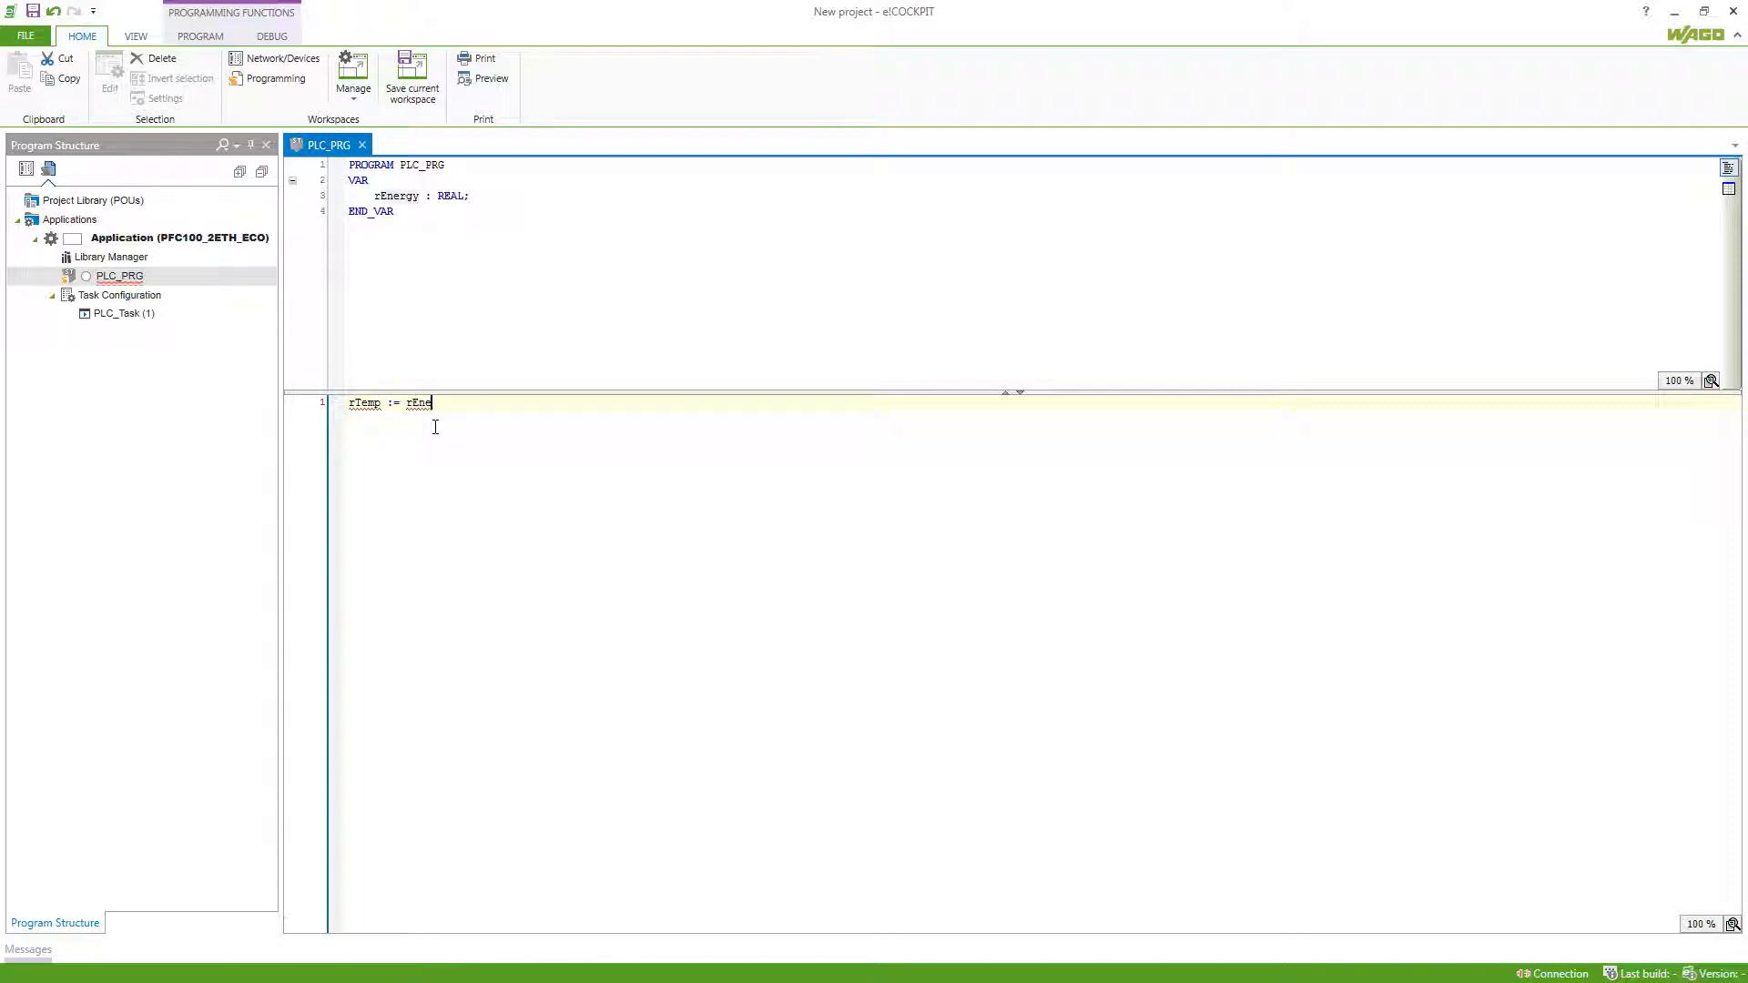
pyautogui.write('rgy;')
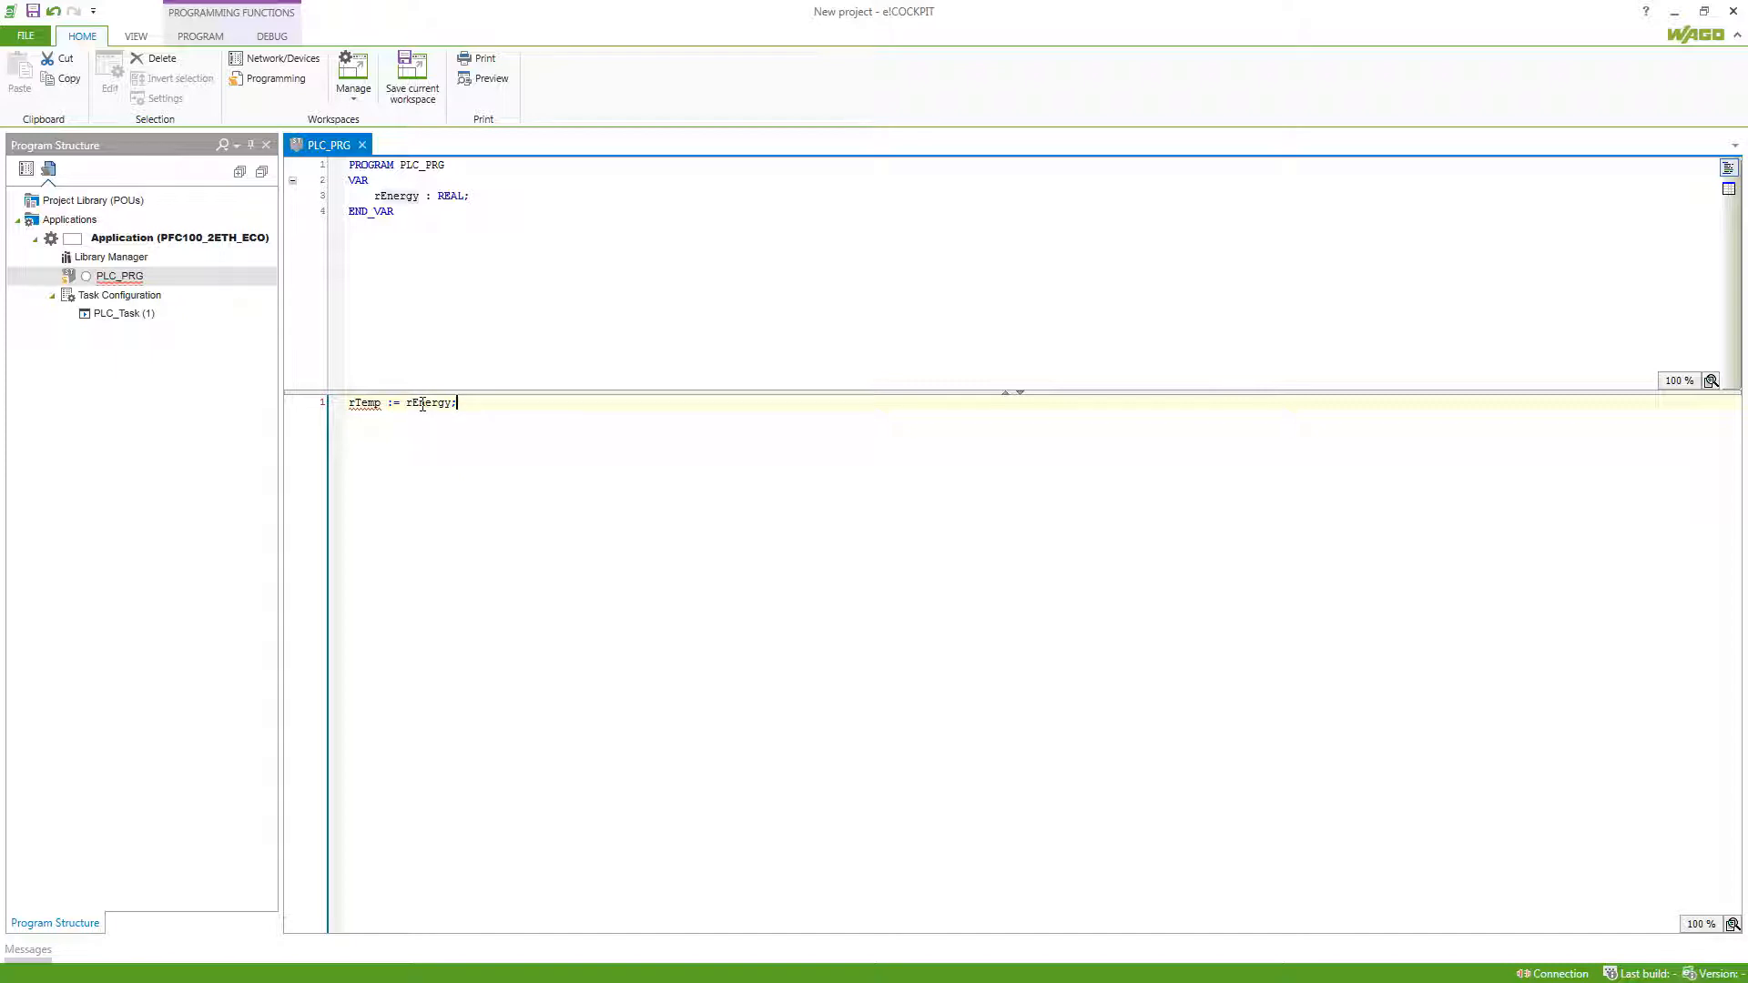
pyautogui.moveTo(365, 403)
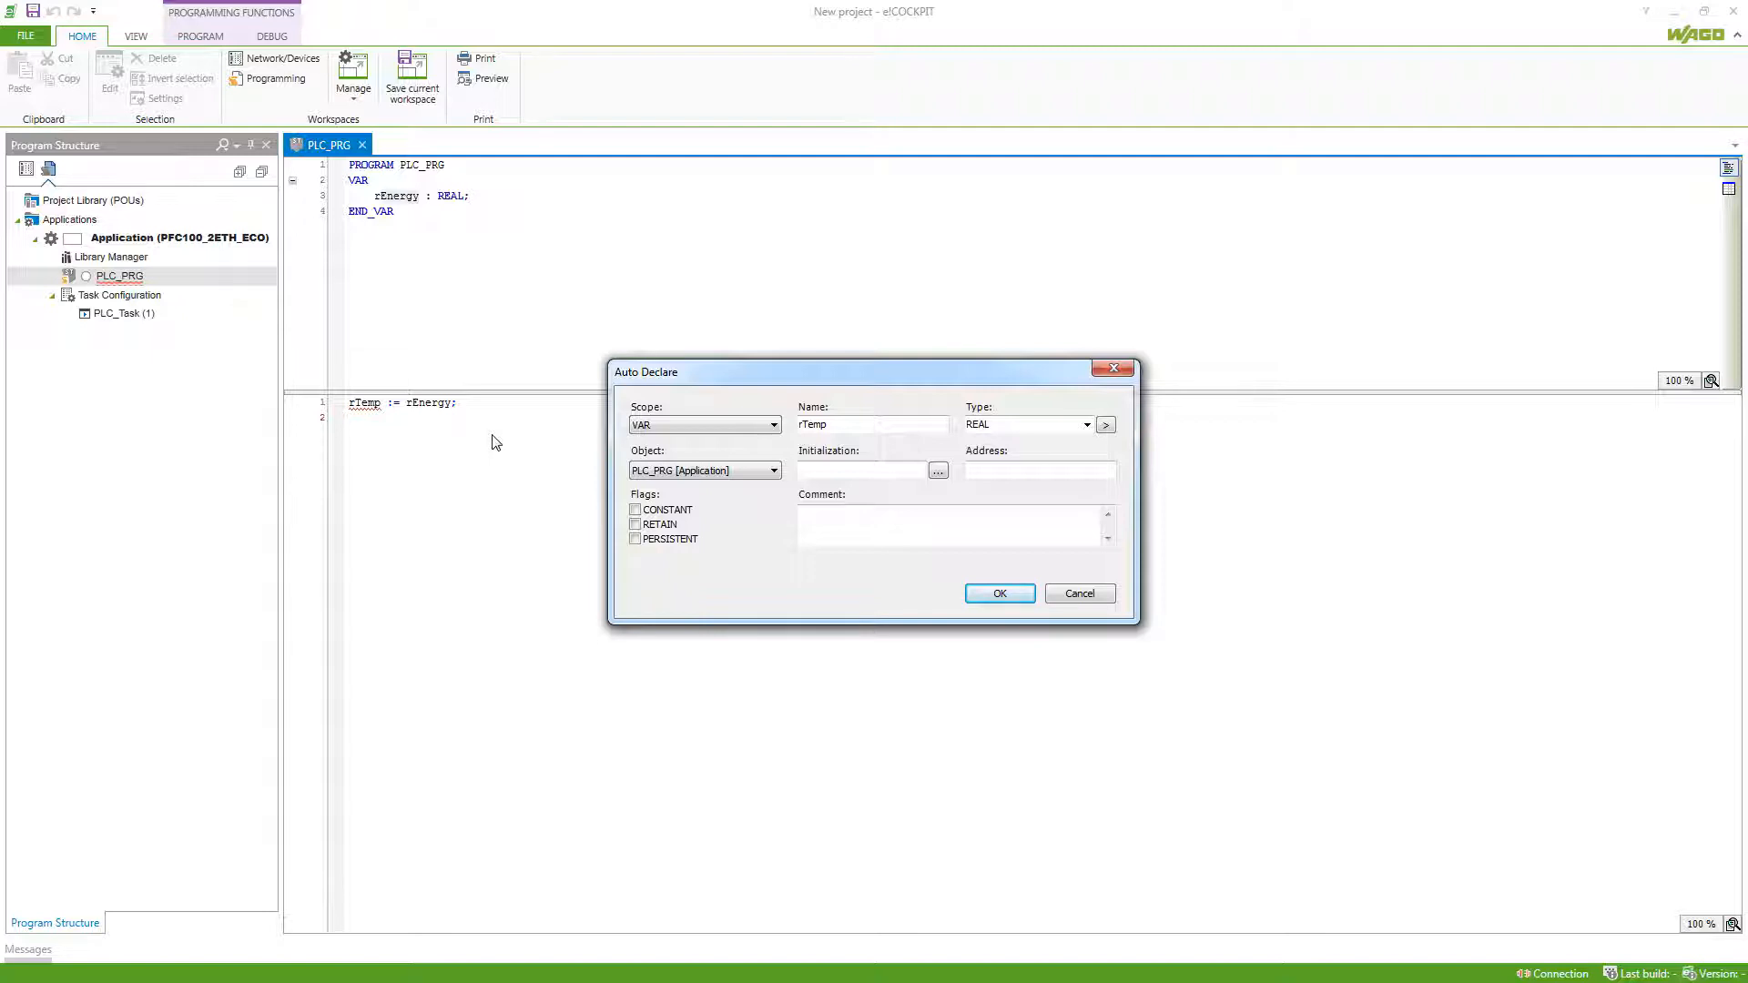
pyautogui.click(872, 425)
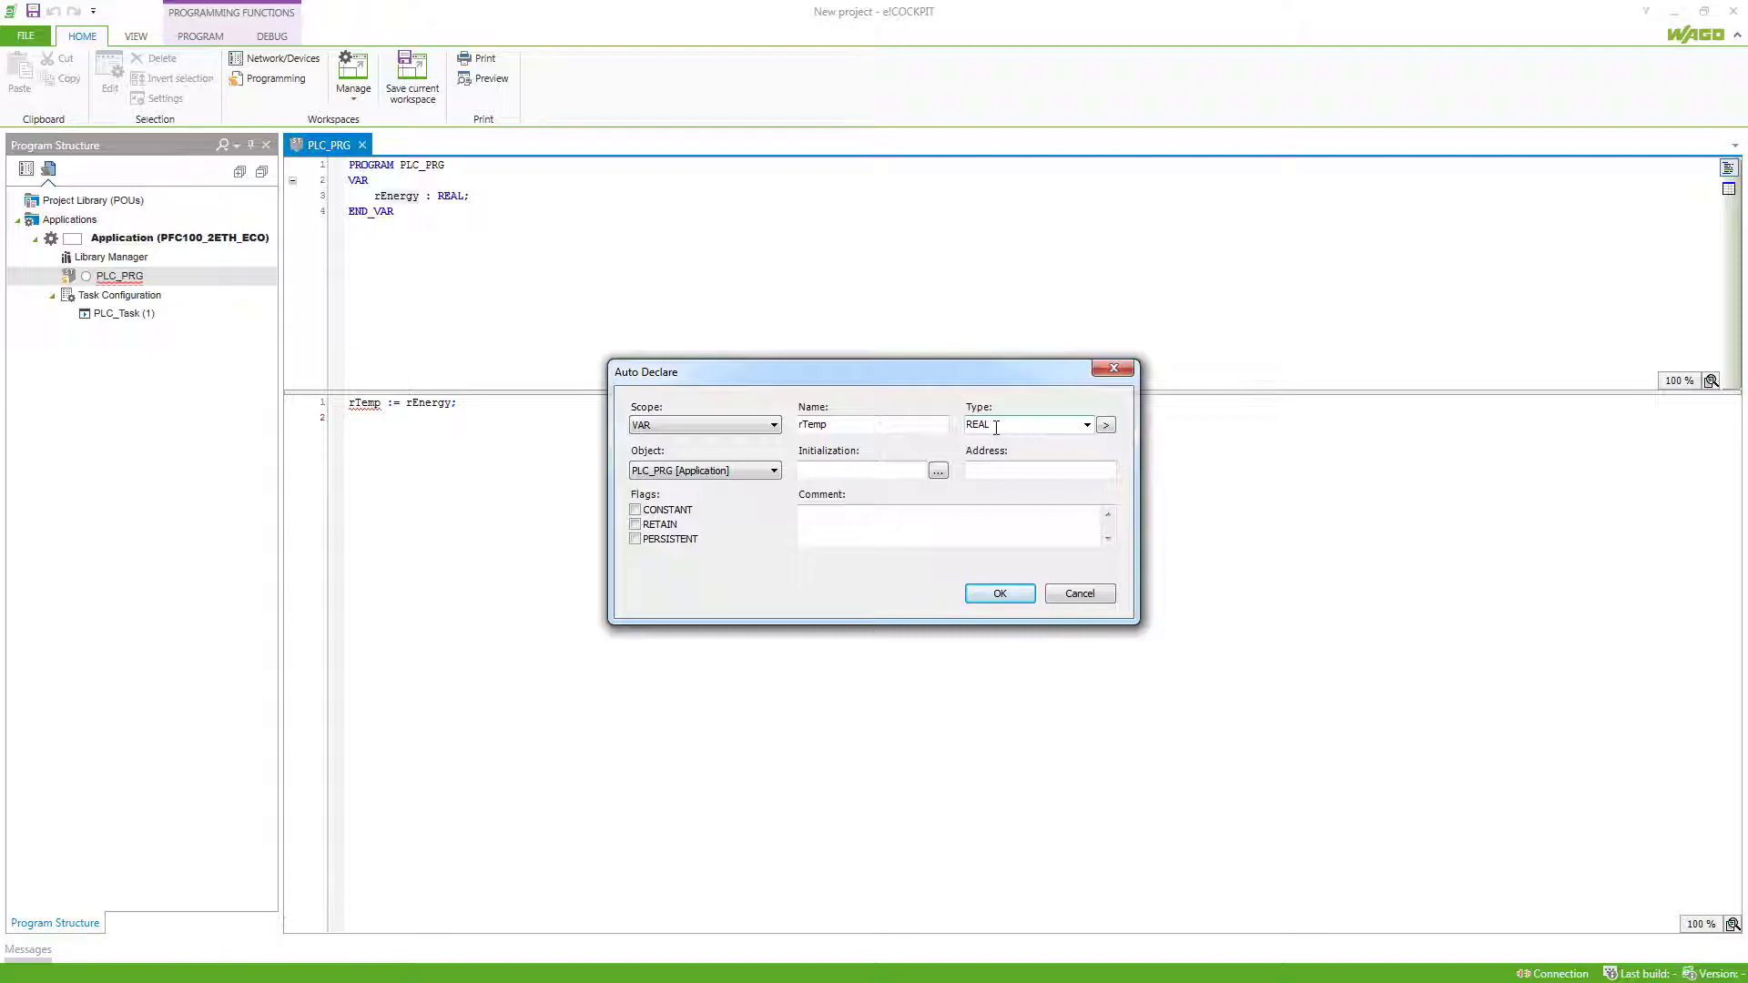
pyautogui.click(1085, 425)
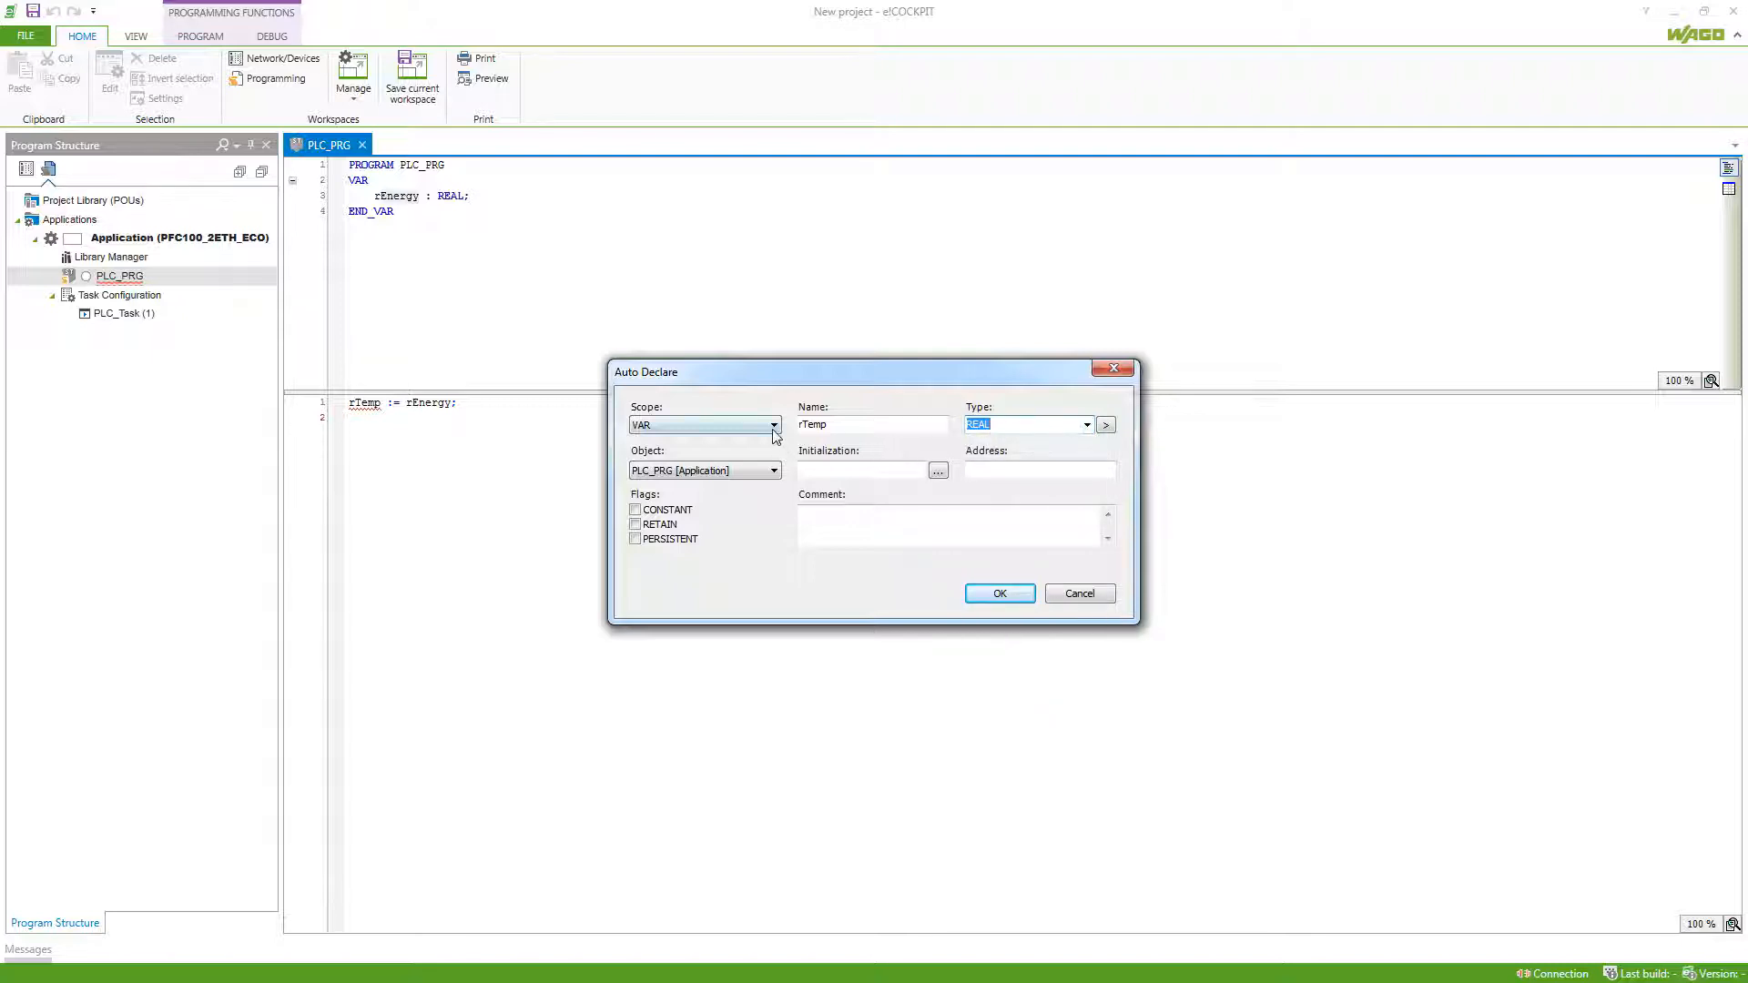
pyautogui.click(773, 425)
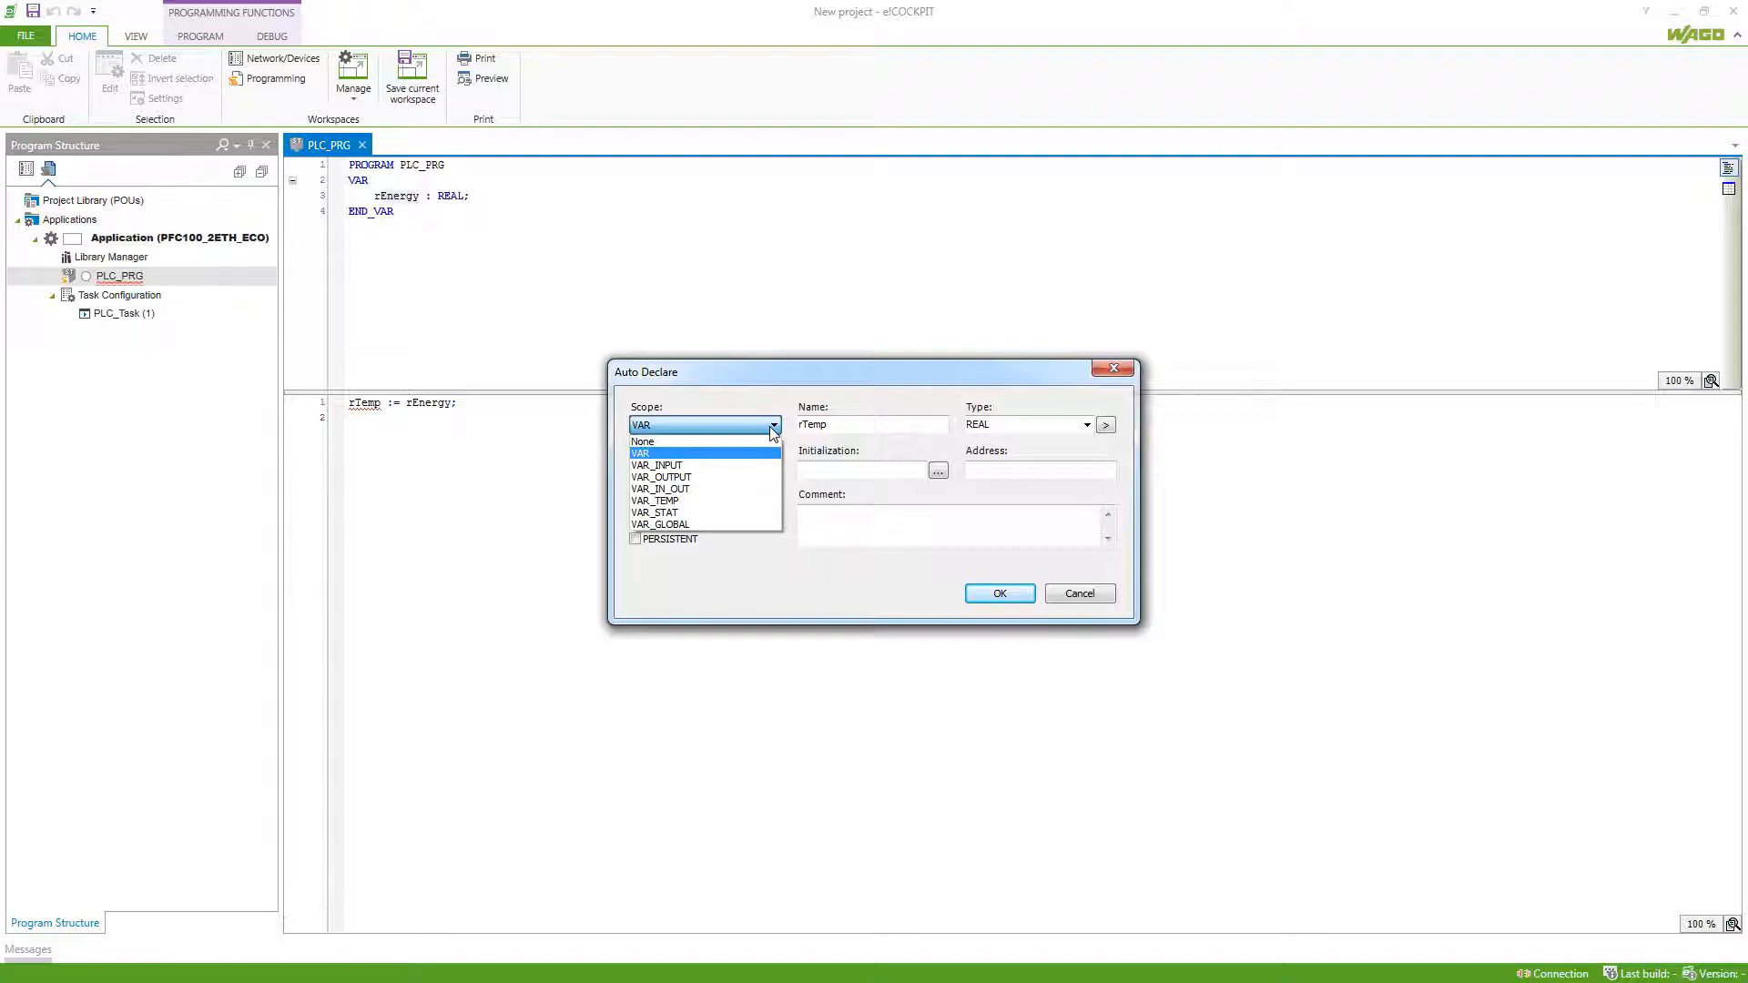
pyautogui.click(639, 452)
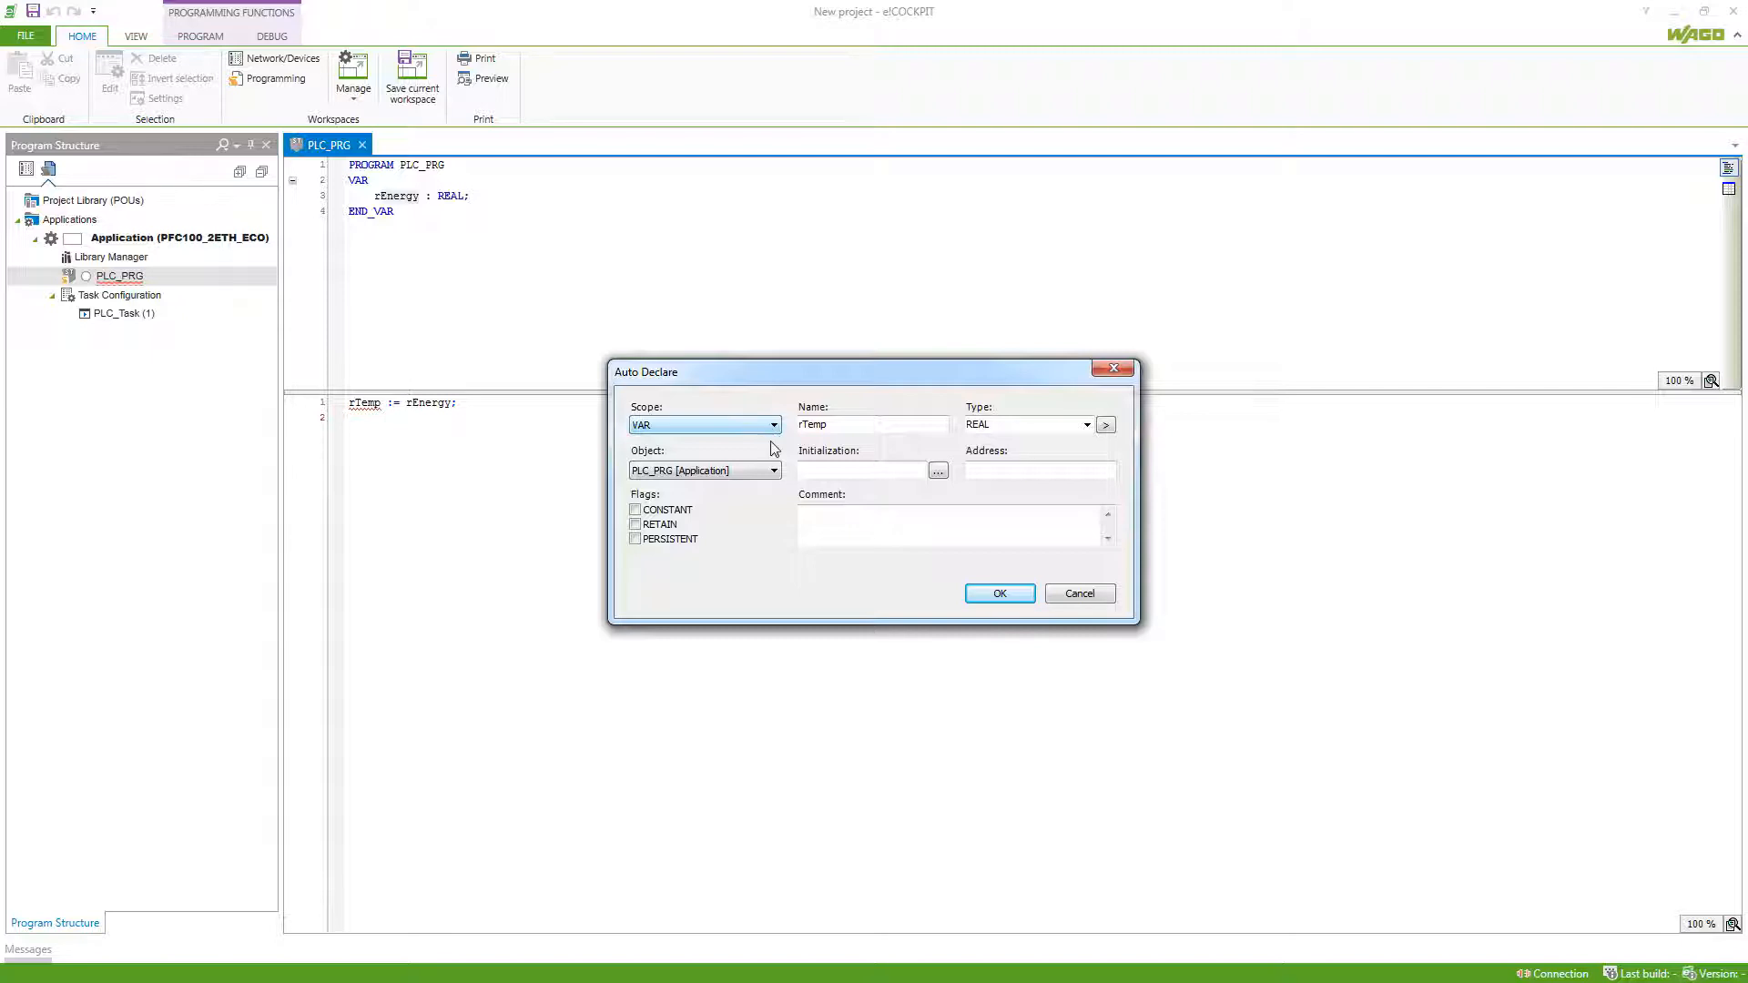
pyautogui.click(773, 470)
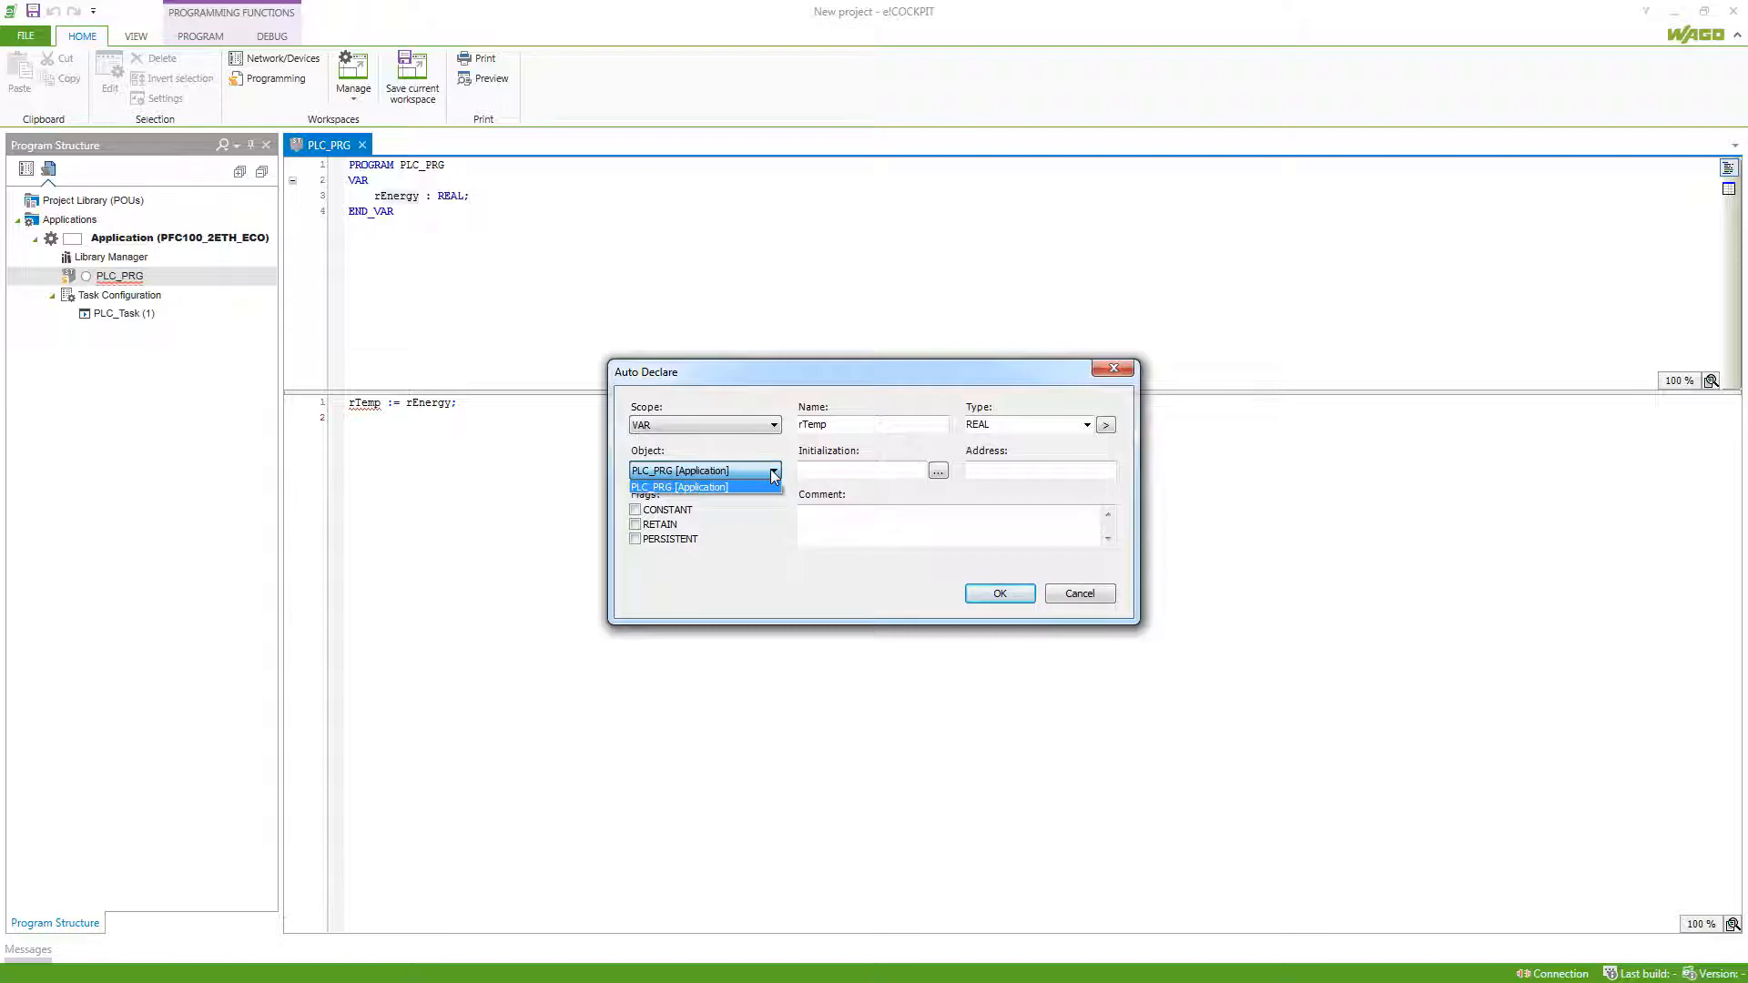
pyautogui.click(678, 486)
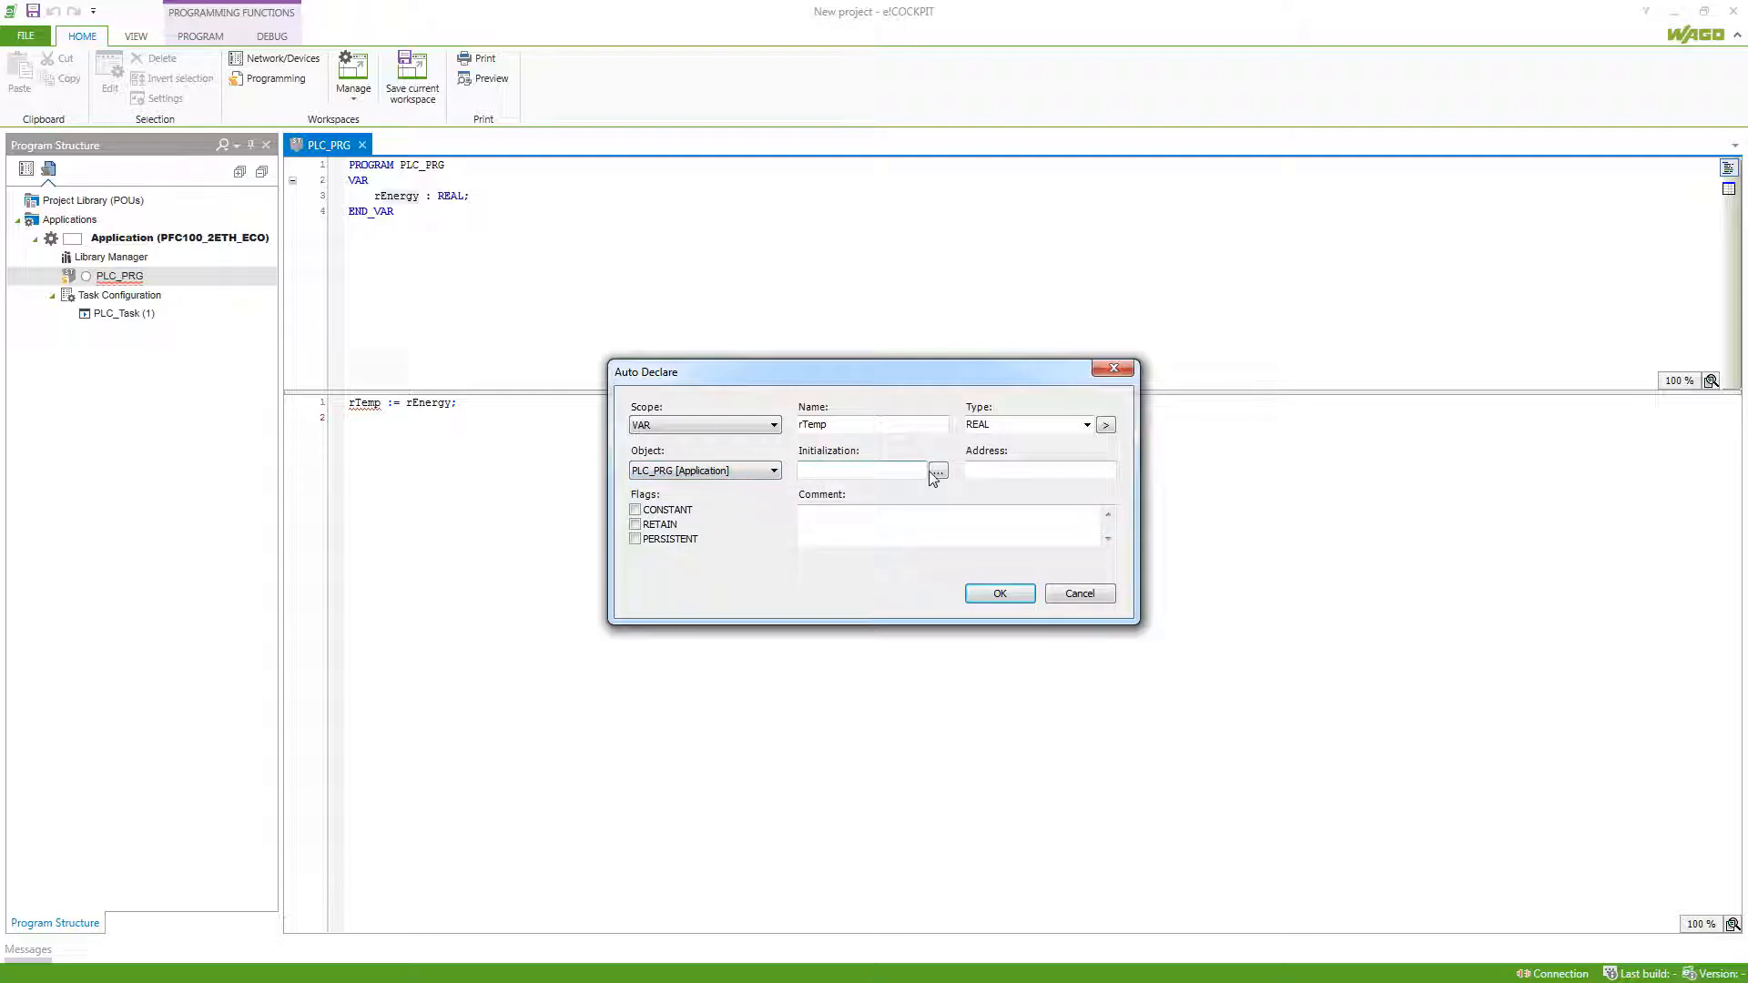
# Enter 42.0 as rTemp's initialization value in Auto Declare
pyautogui.click(935, 470)
pyautogui.write('42')
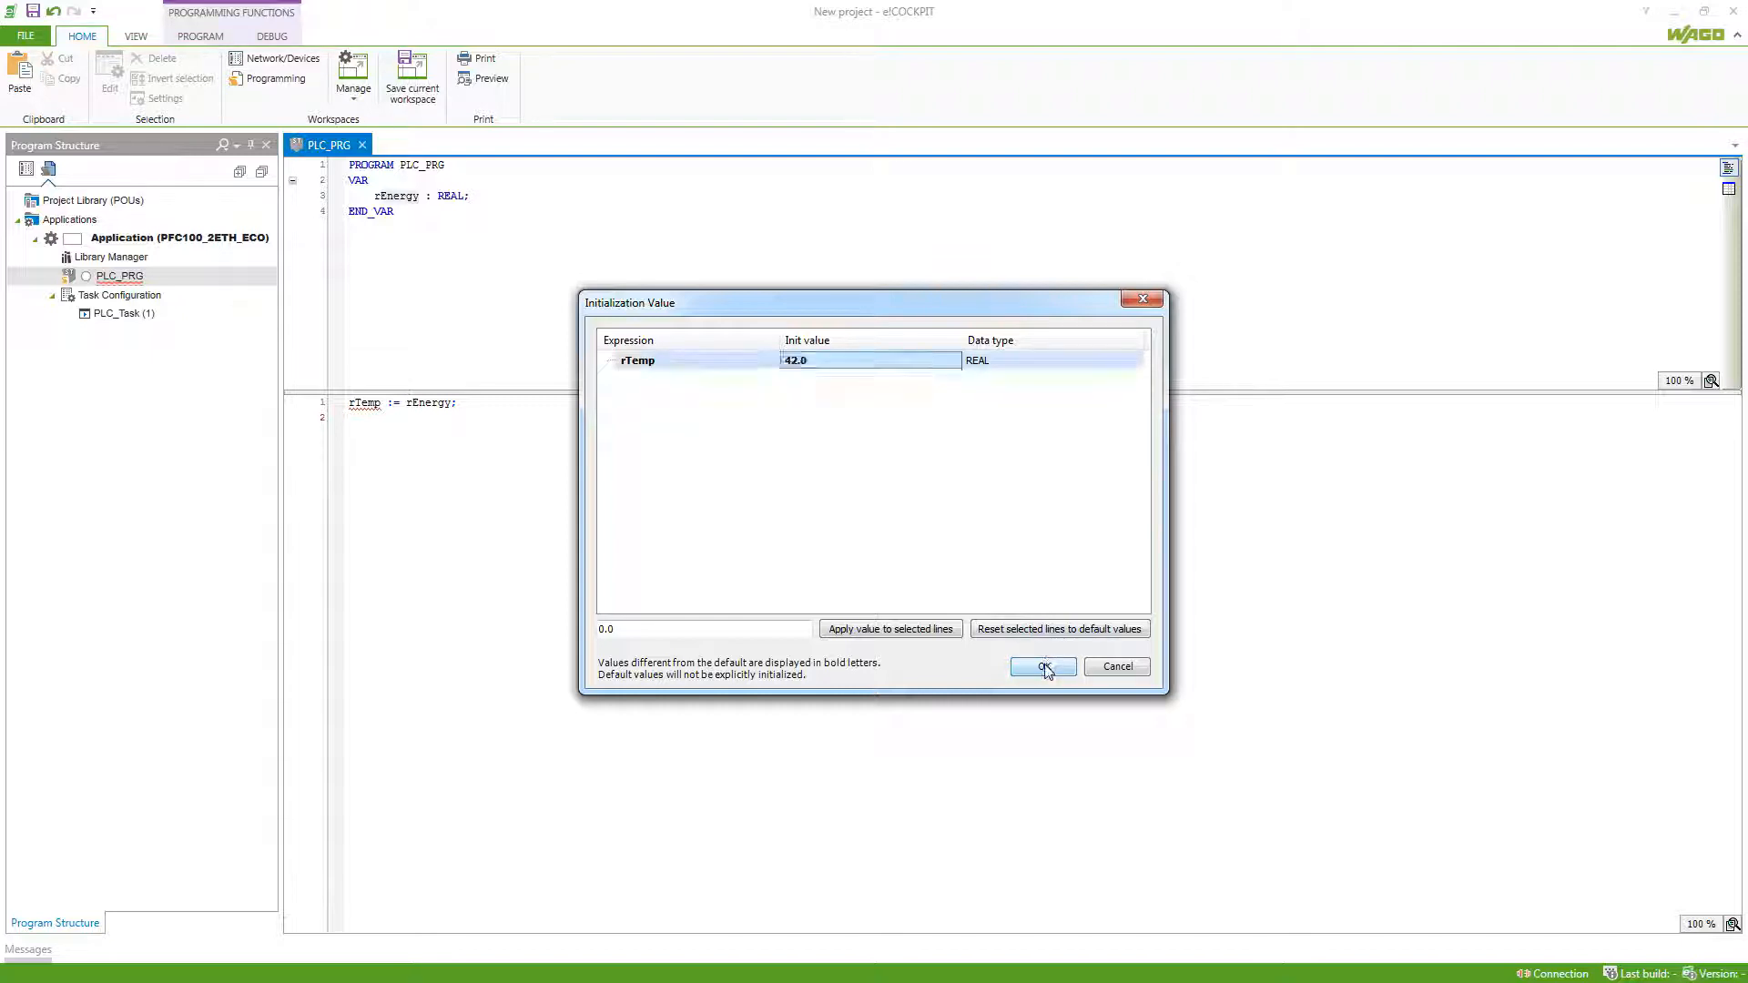
pyautogui.click(1042, 667)
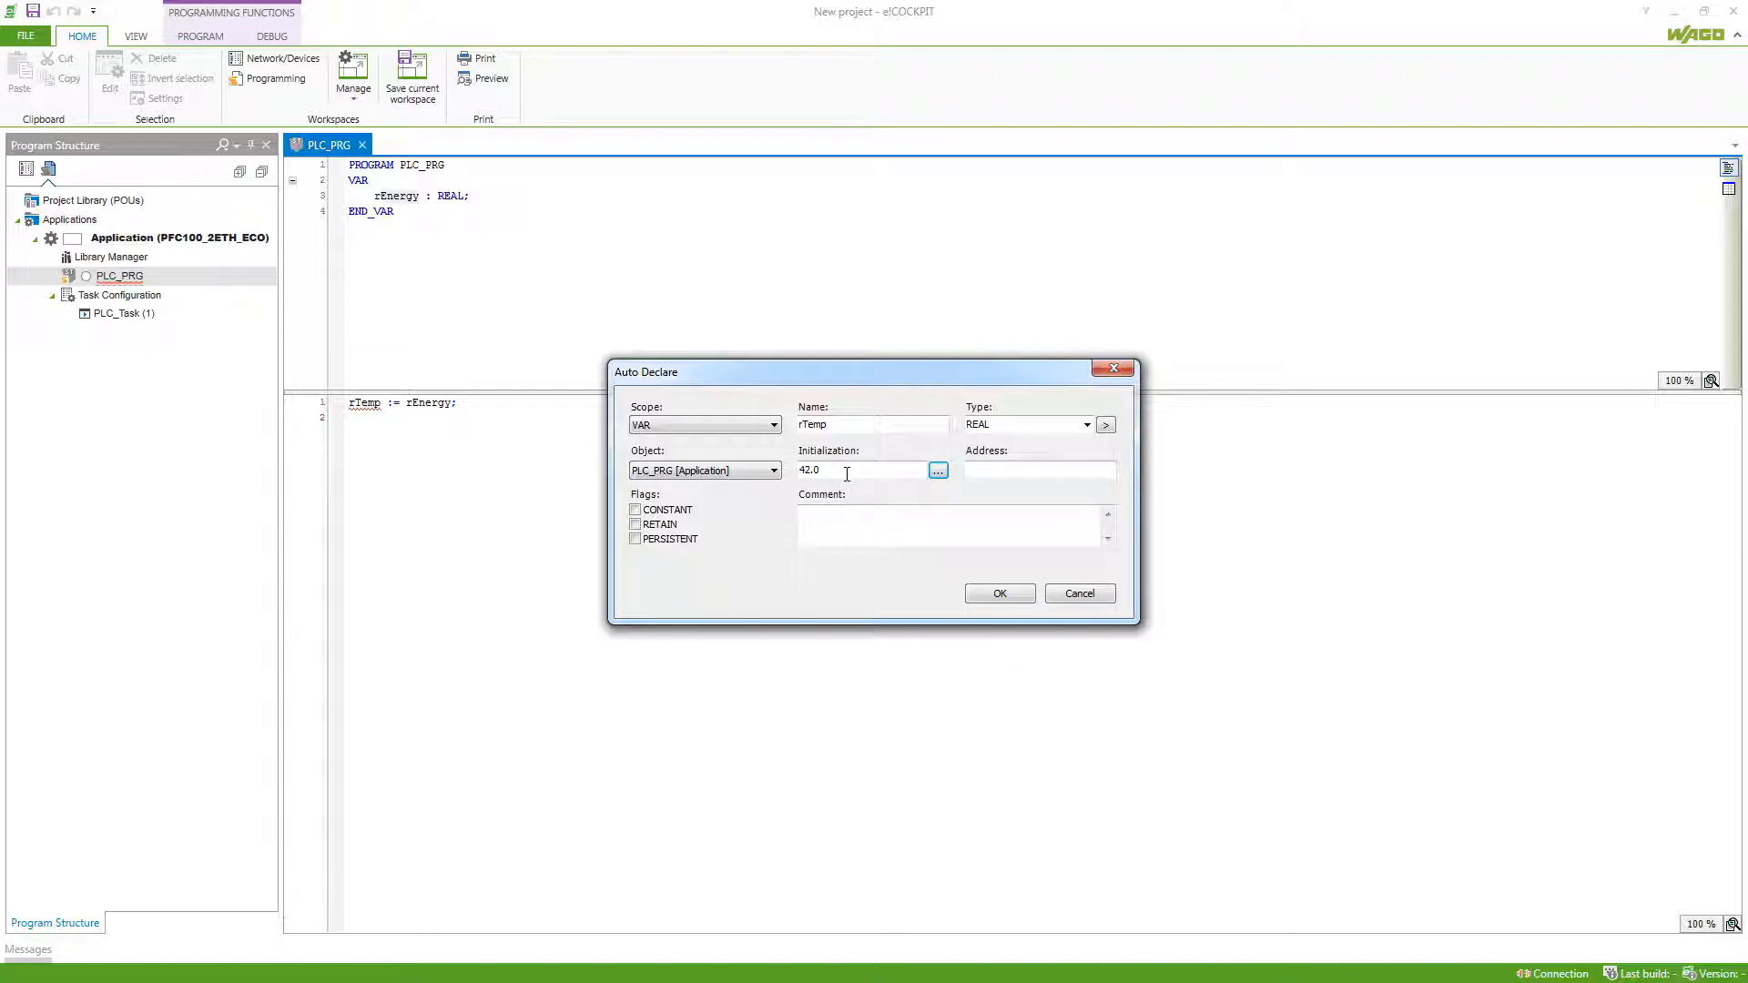
# Add the comment 'This is a temporary variable.' to rTemp and confirm the declaration
pyautogui.click(1040, 470)
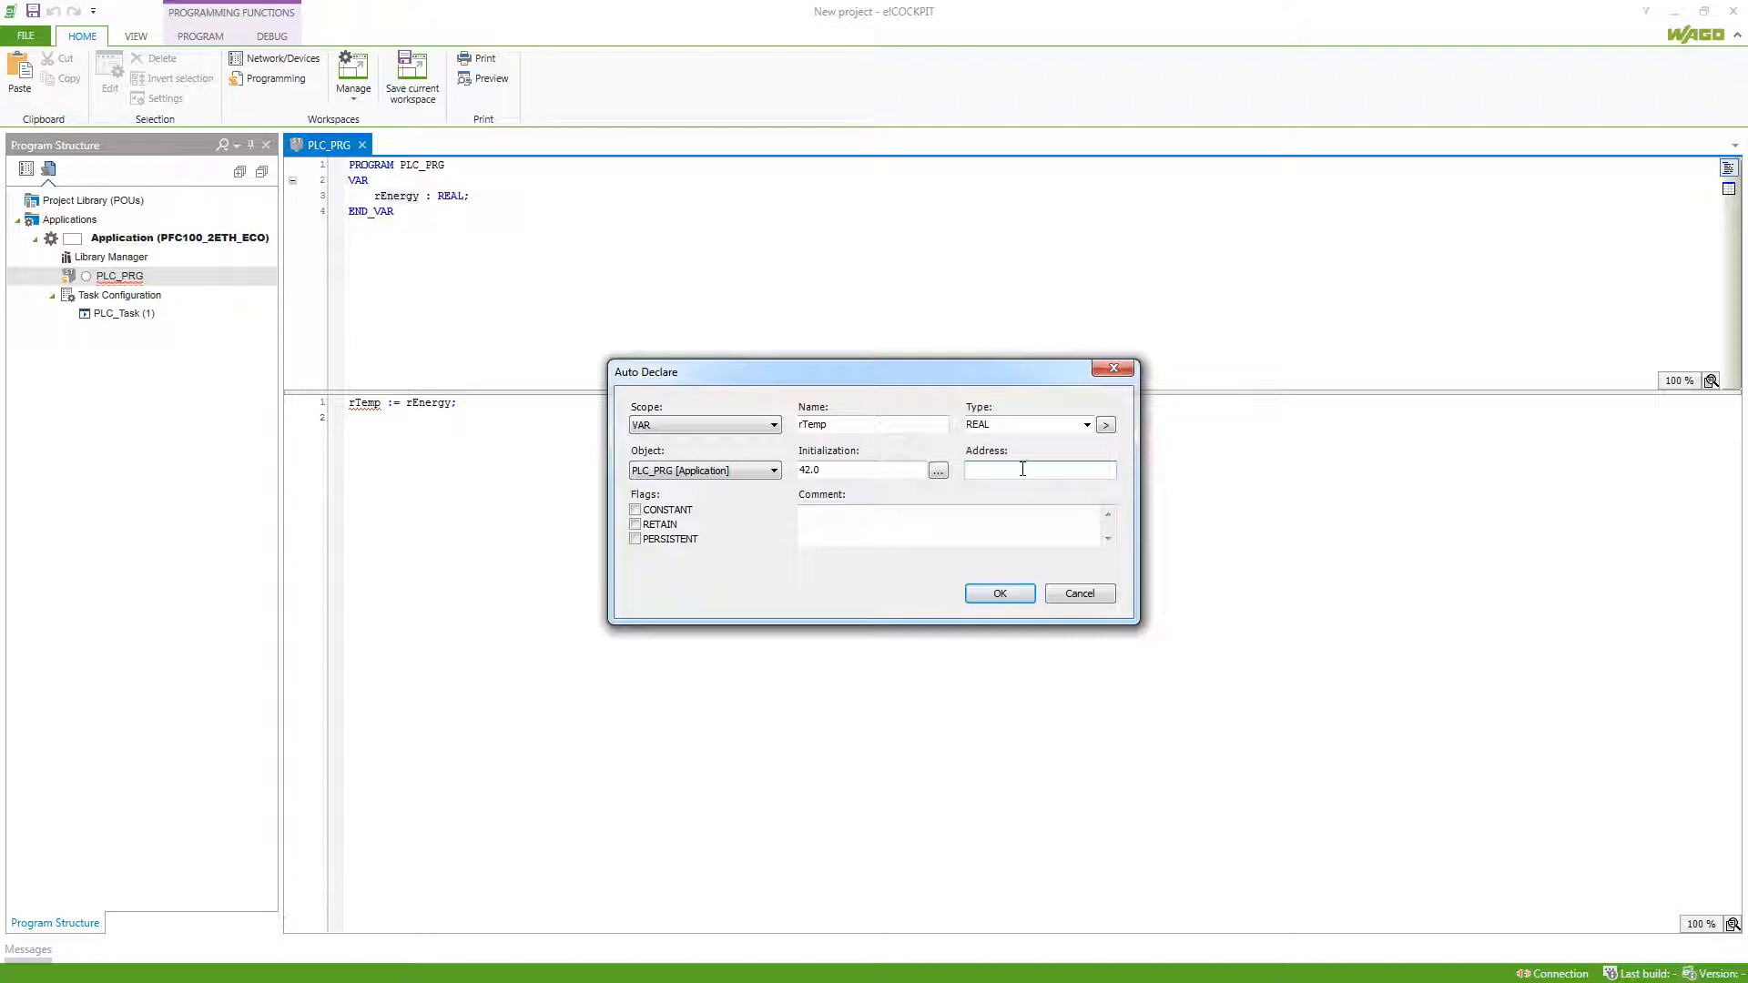
pyautogui.click(863, 470)
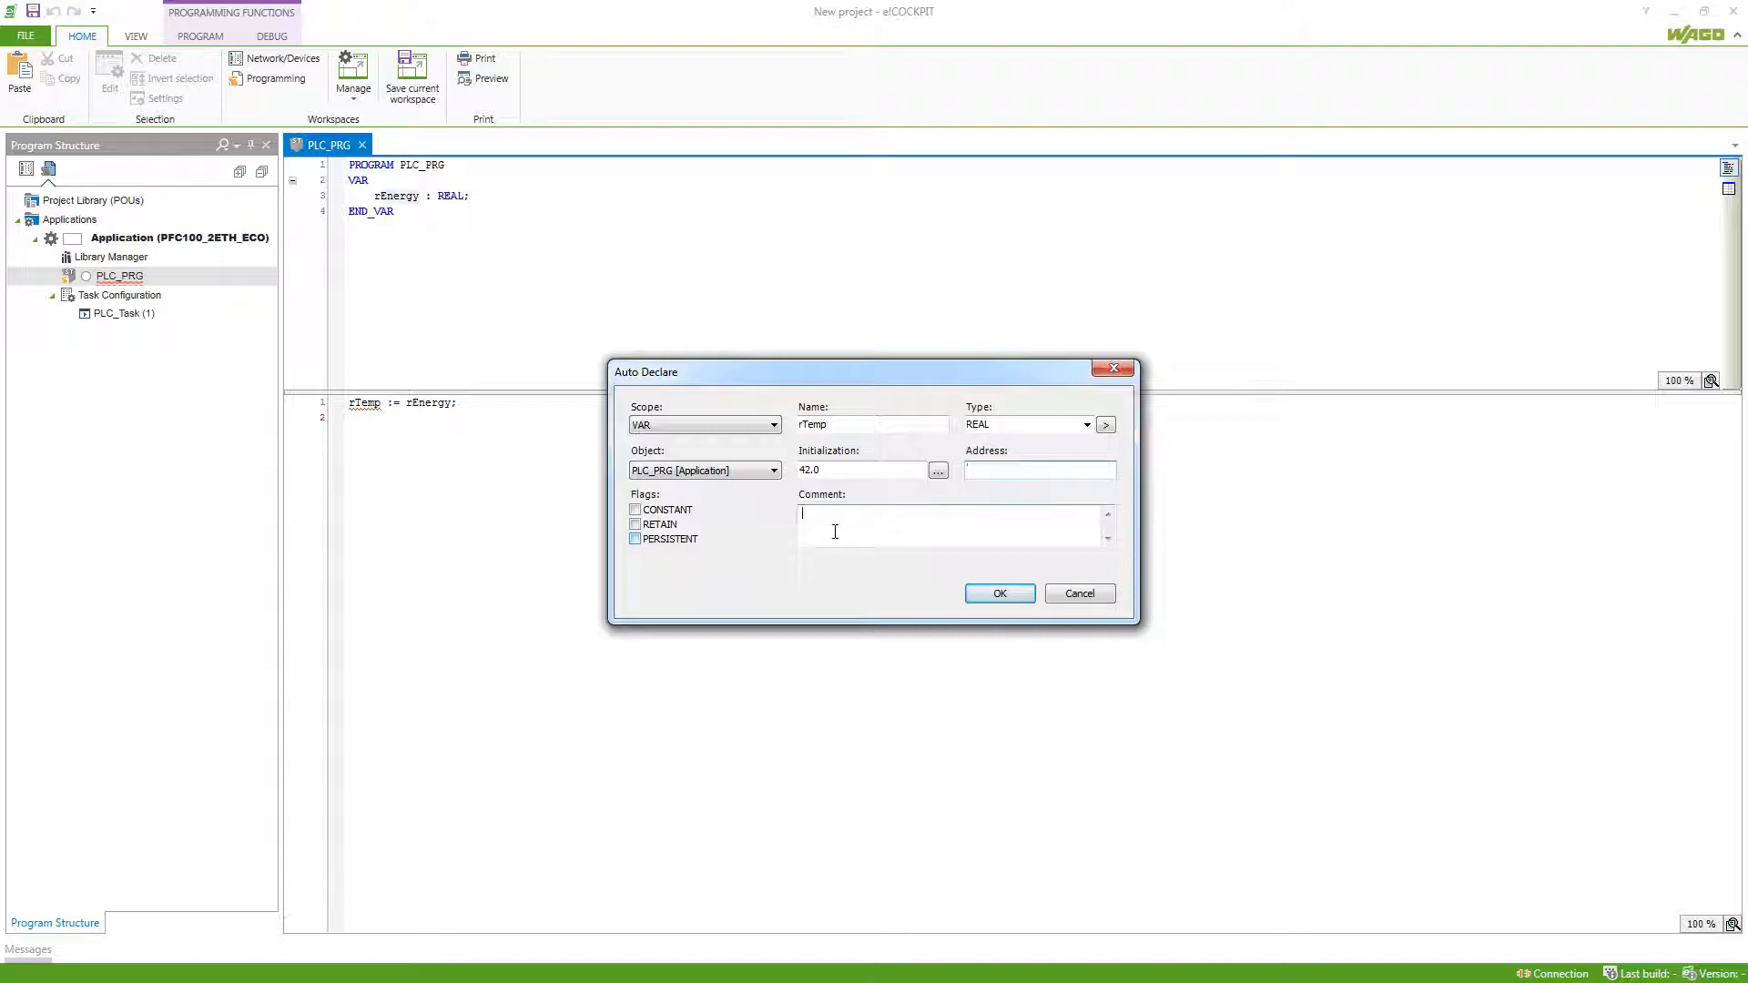
pyautogui.write('This is a temporary variable.')
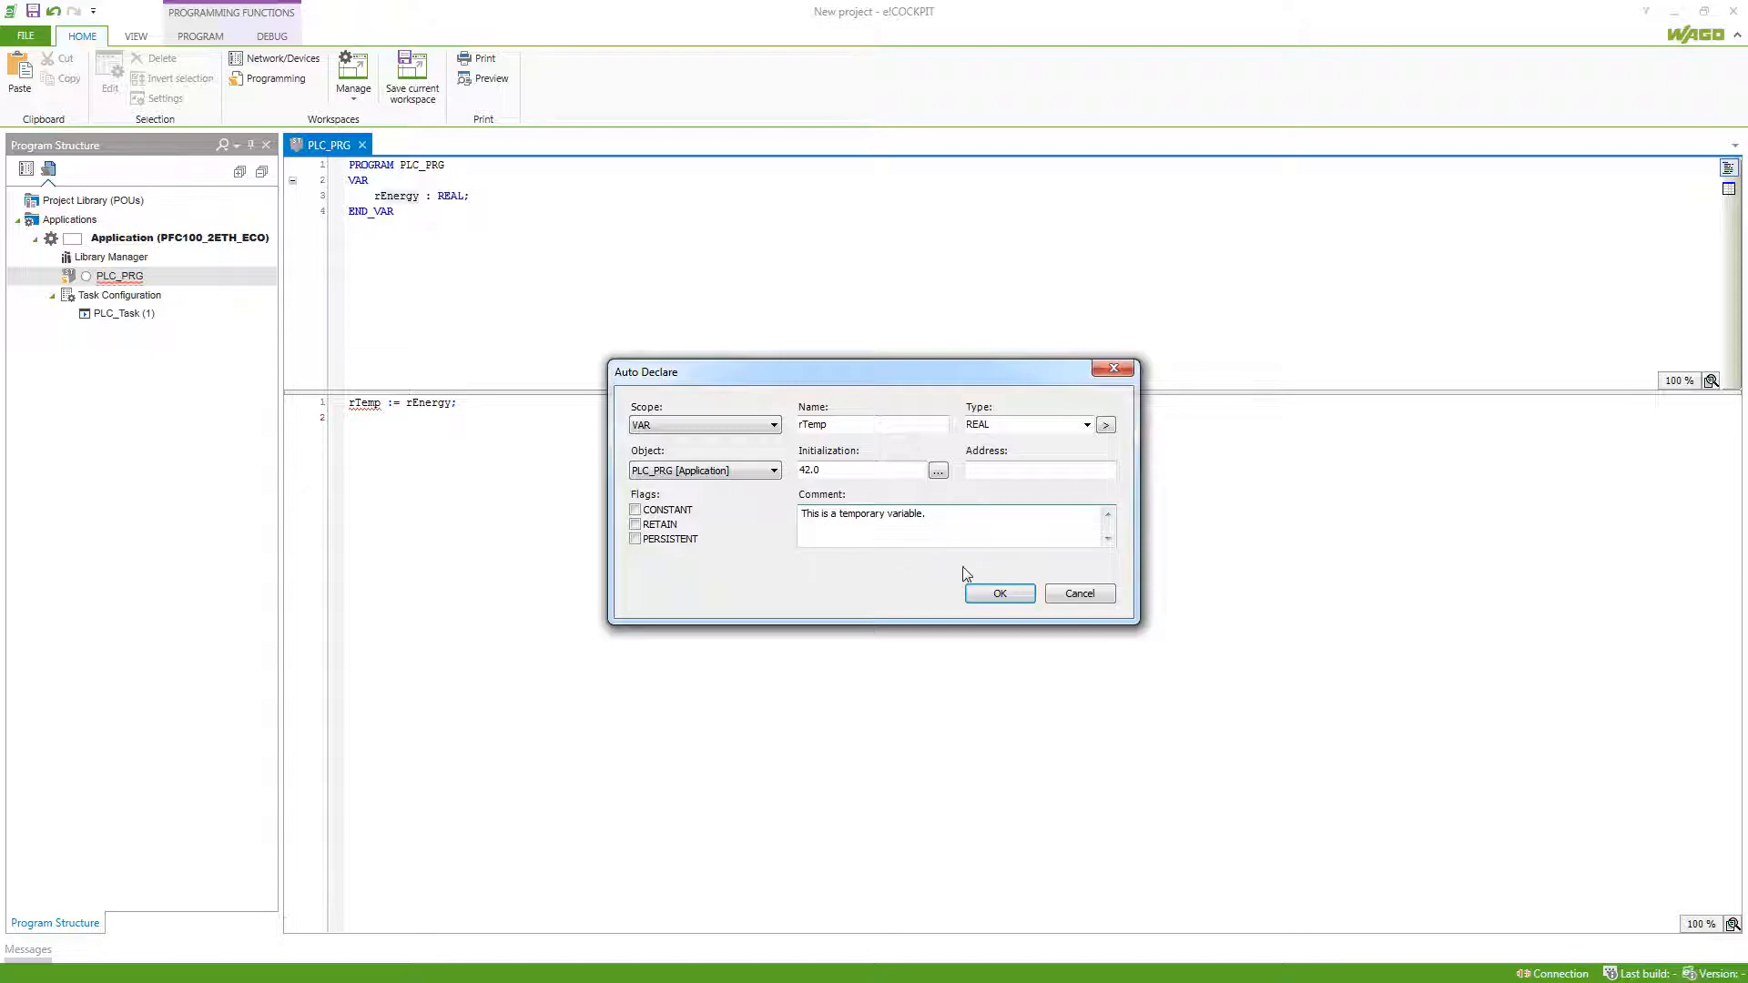
pyautogui.click(999, 594)
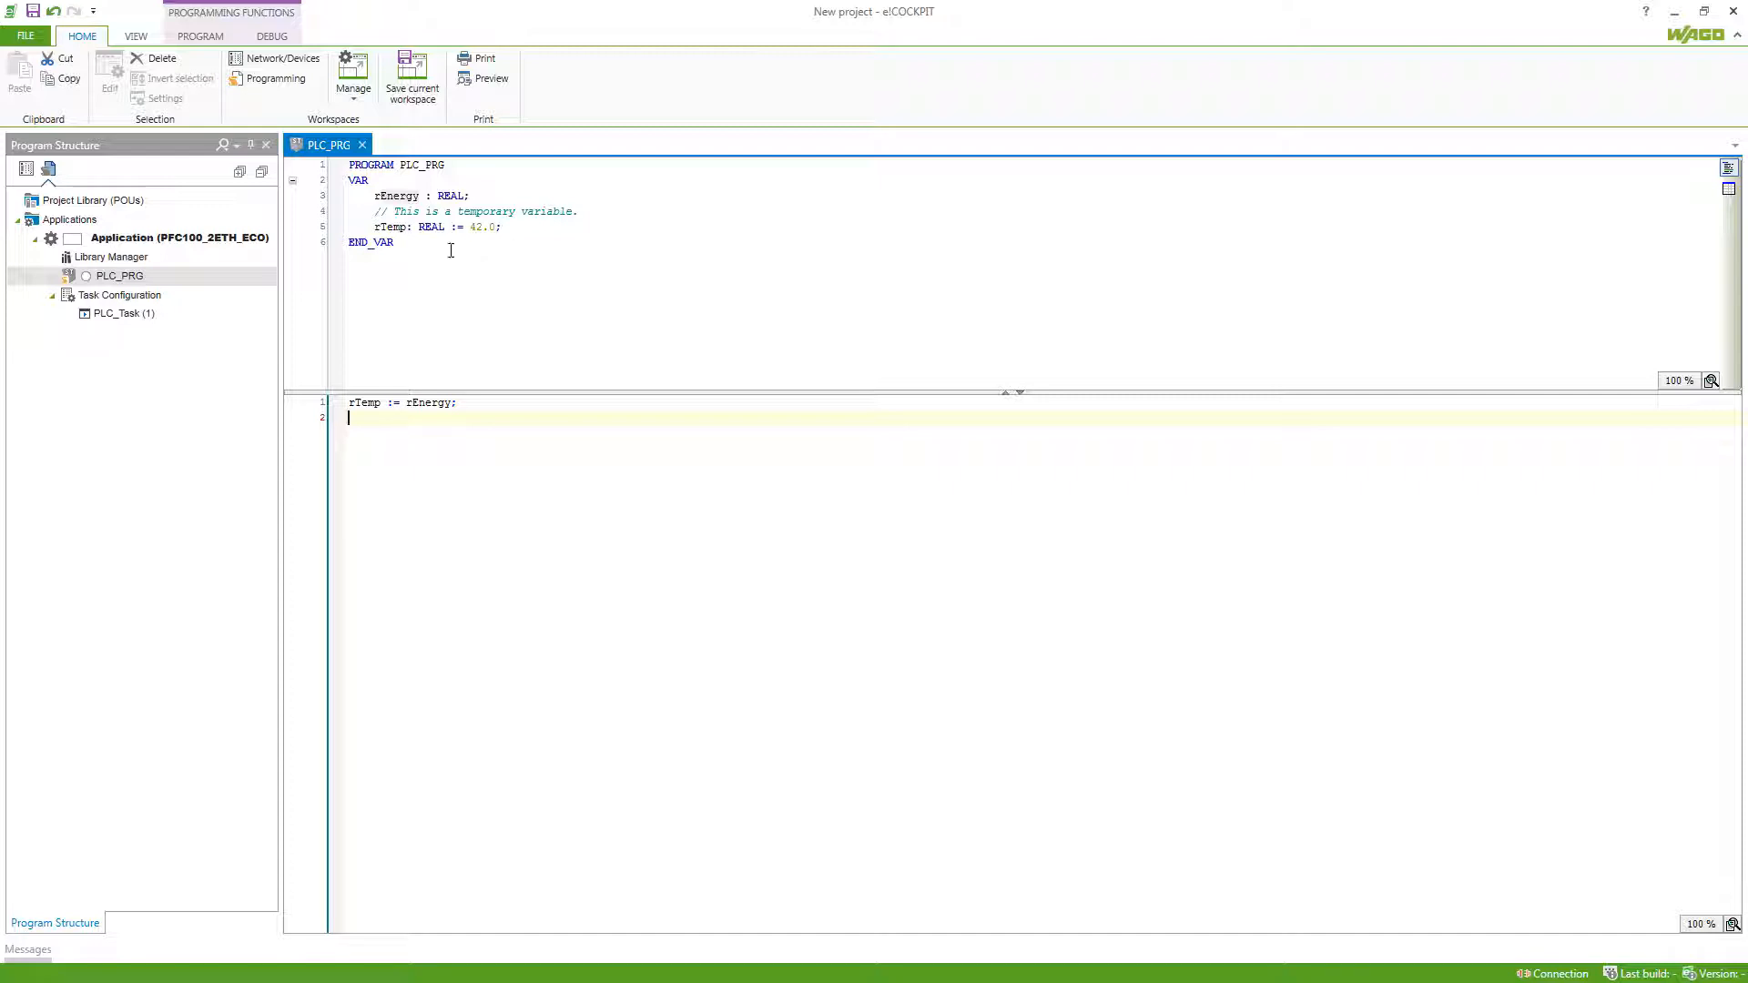
pyautogui.click(375, 210)
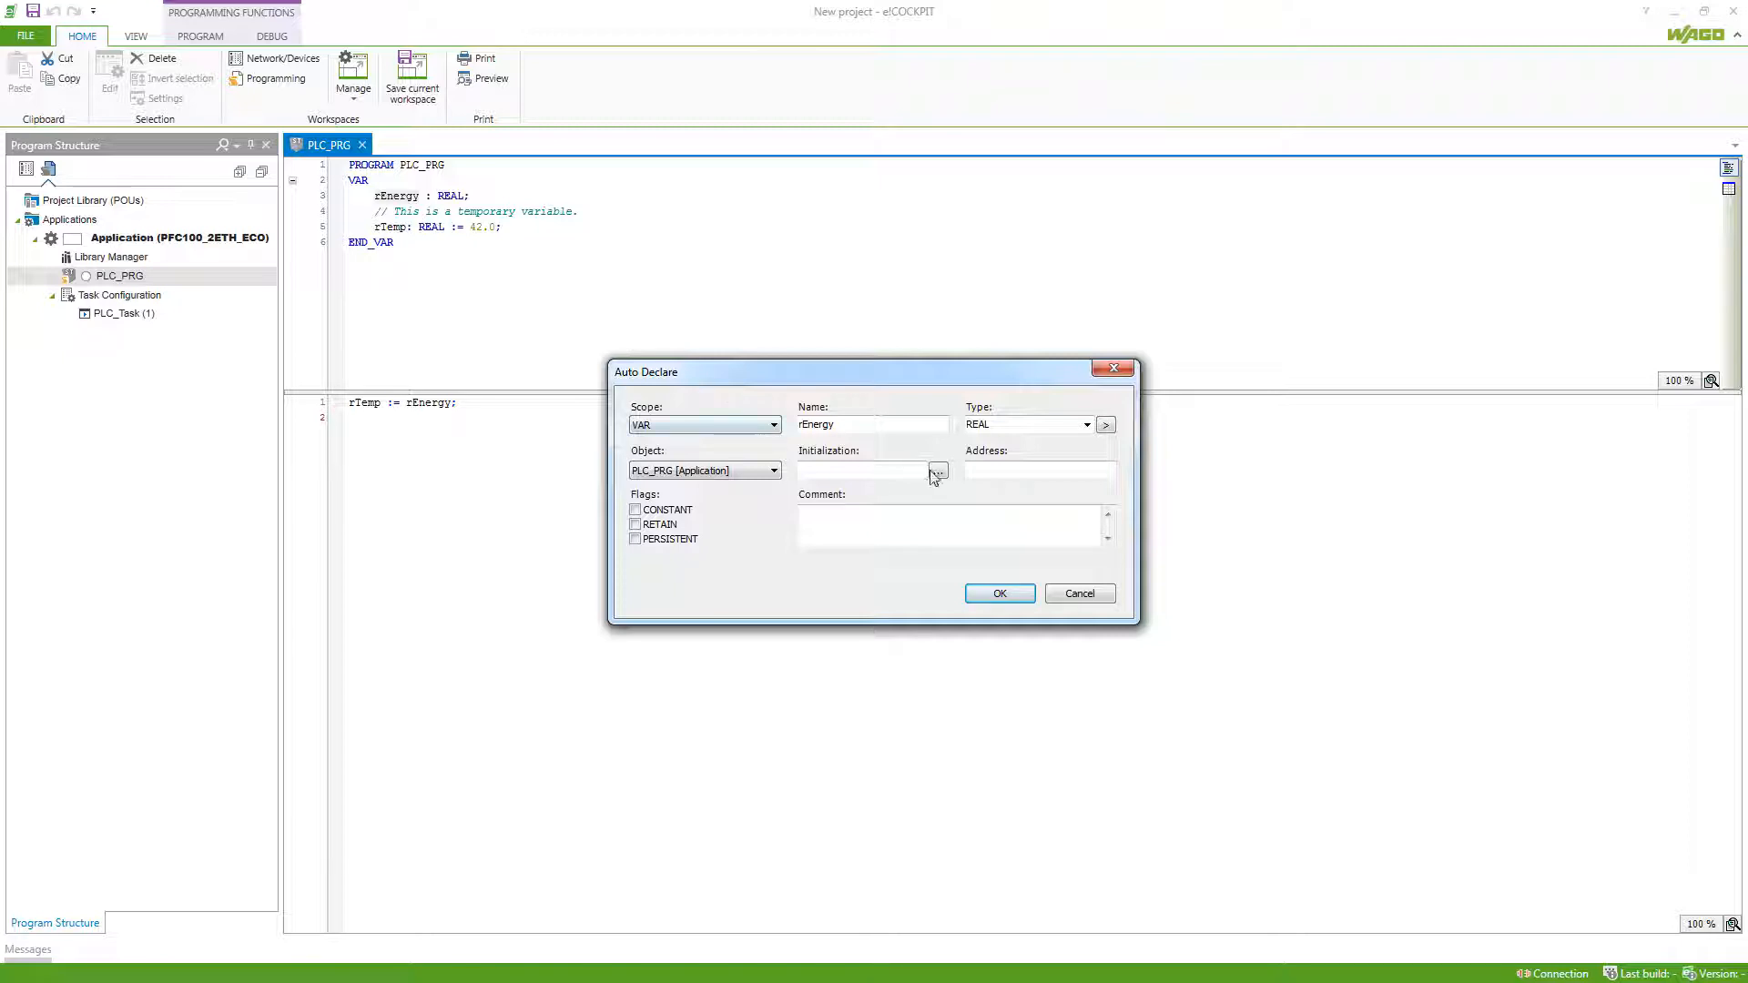
# Set rEnergy's initialization value to 3.0 and apply the declaration
pyautogui.click(936, 471)
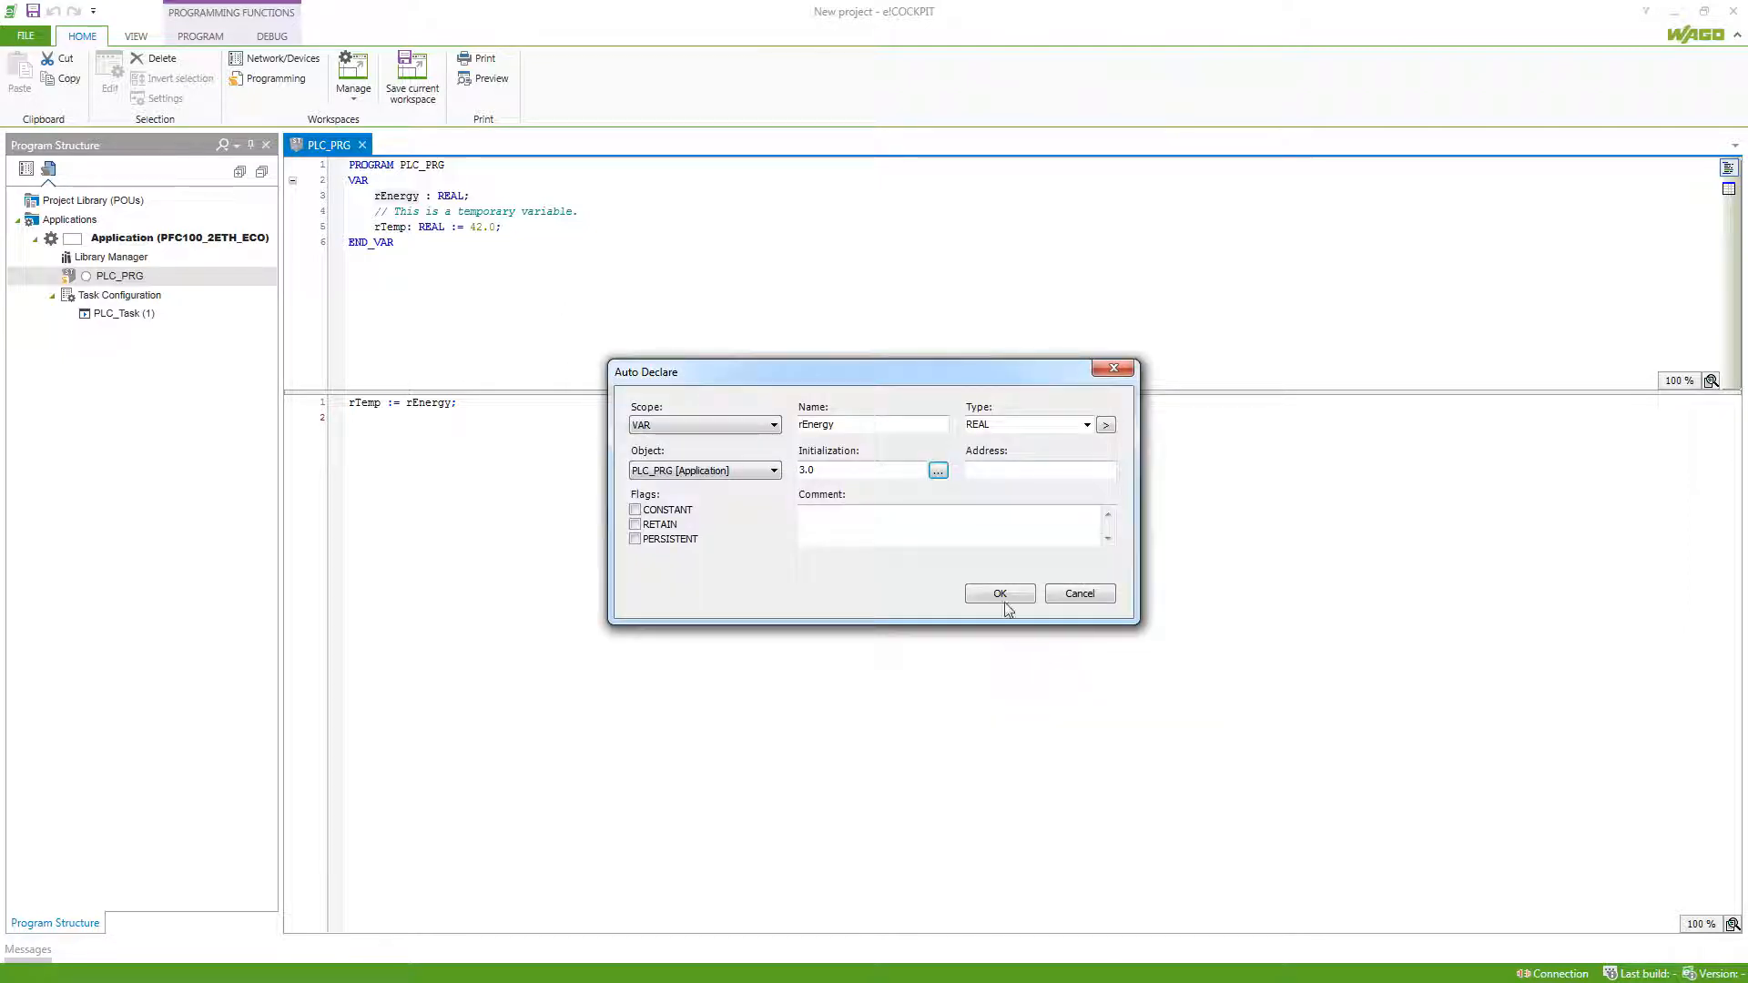
pyautogui.click(999, 594)
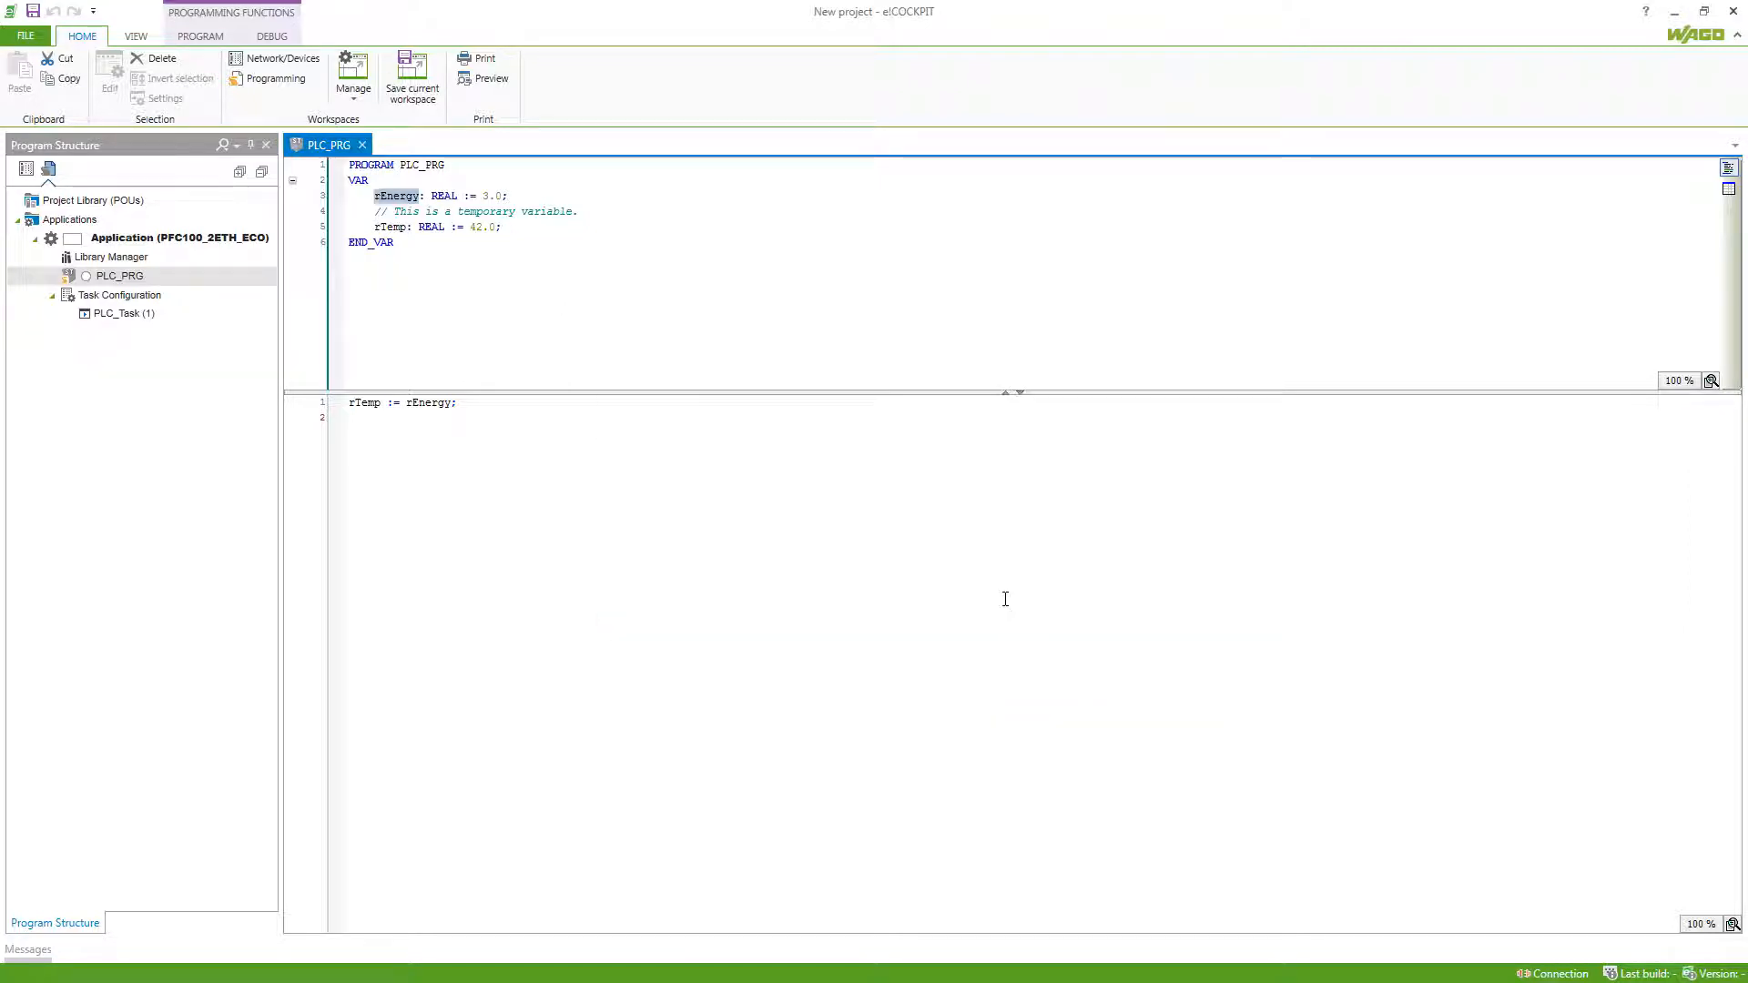